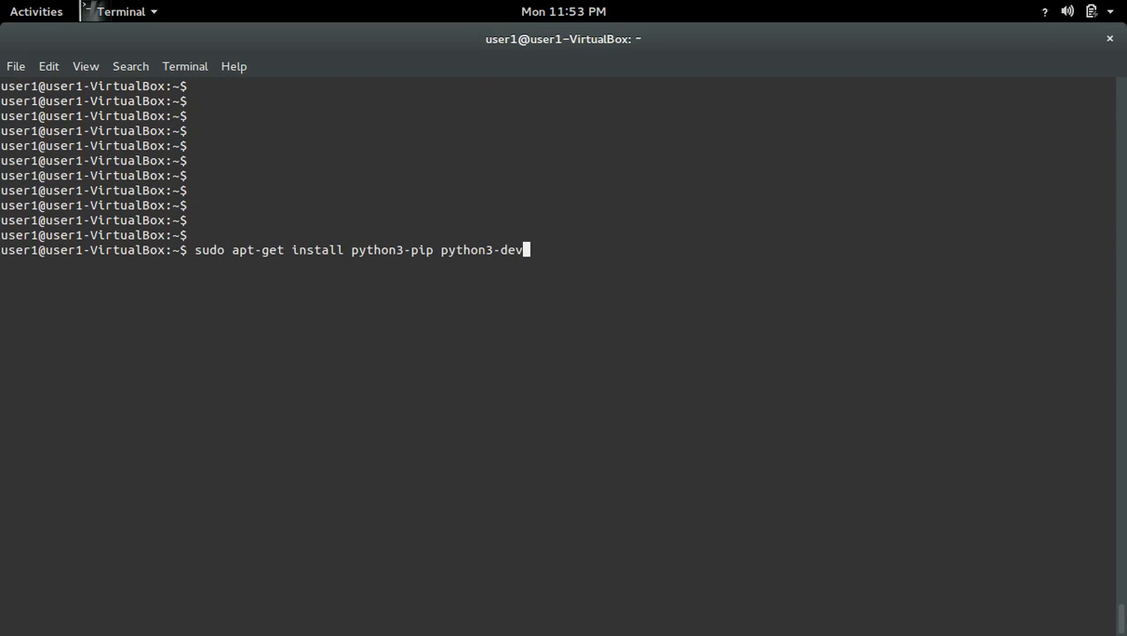
- Install python3-pip and python3-dev via apt-get with the sudo password; both are already newest
{"action": "double_click", "coordinate": [391, 250]}
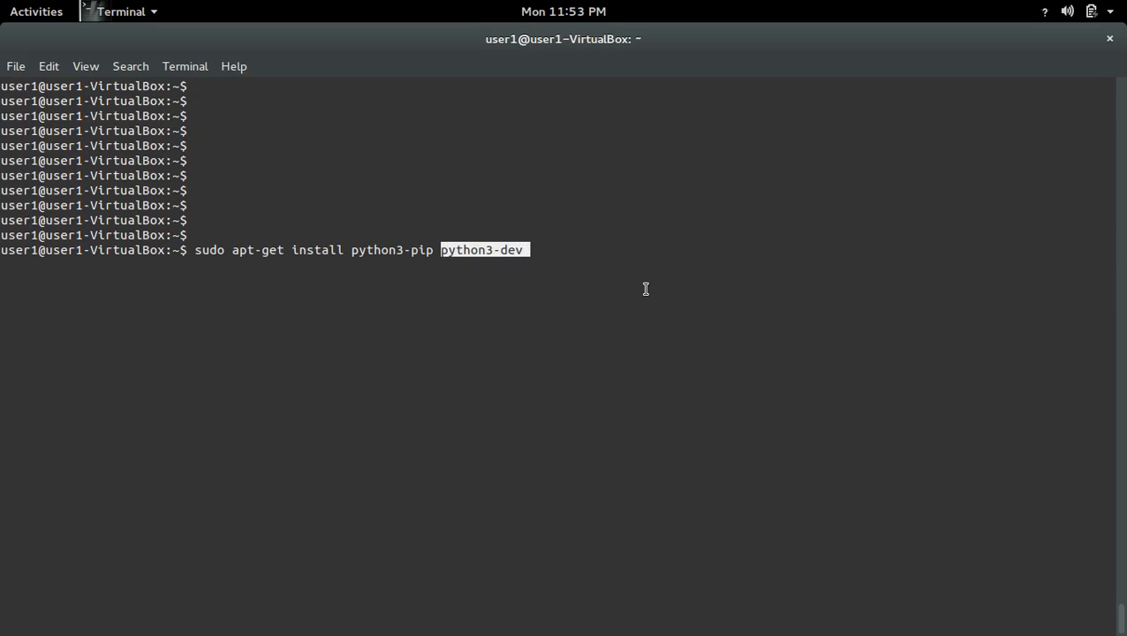
{"action": "key", "text": "Return"}
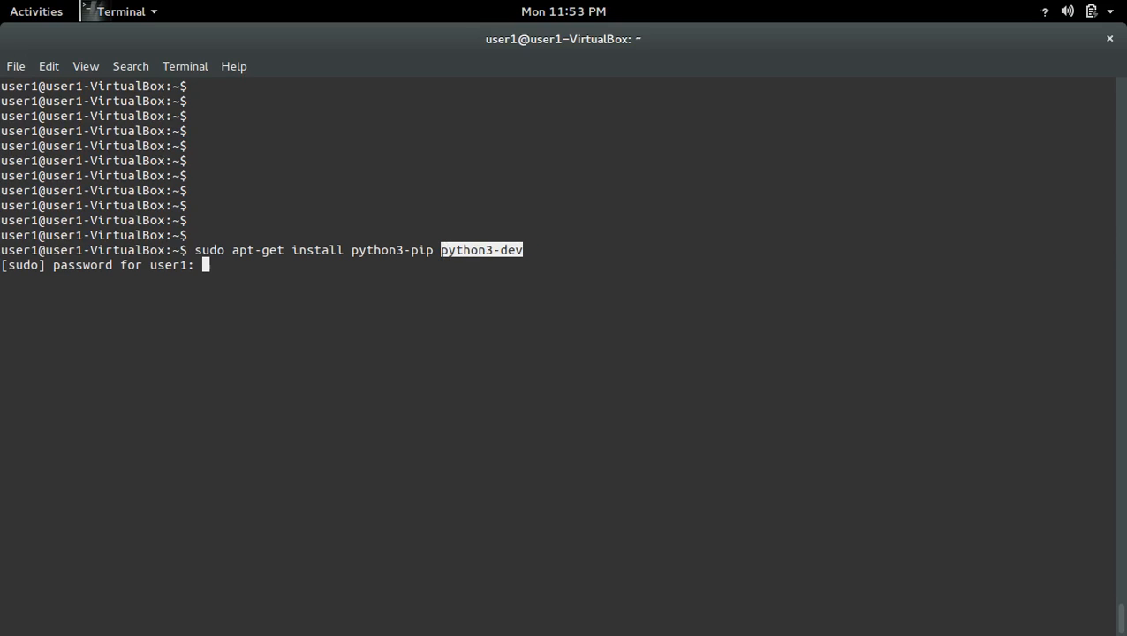
{"action": "key", "text": "Return"}
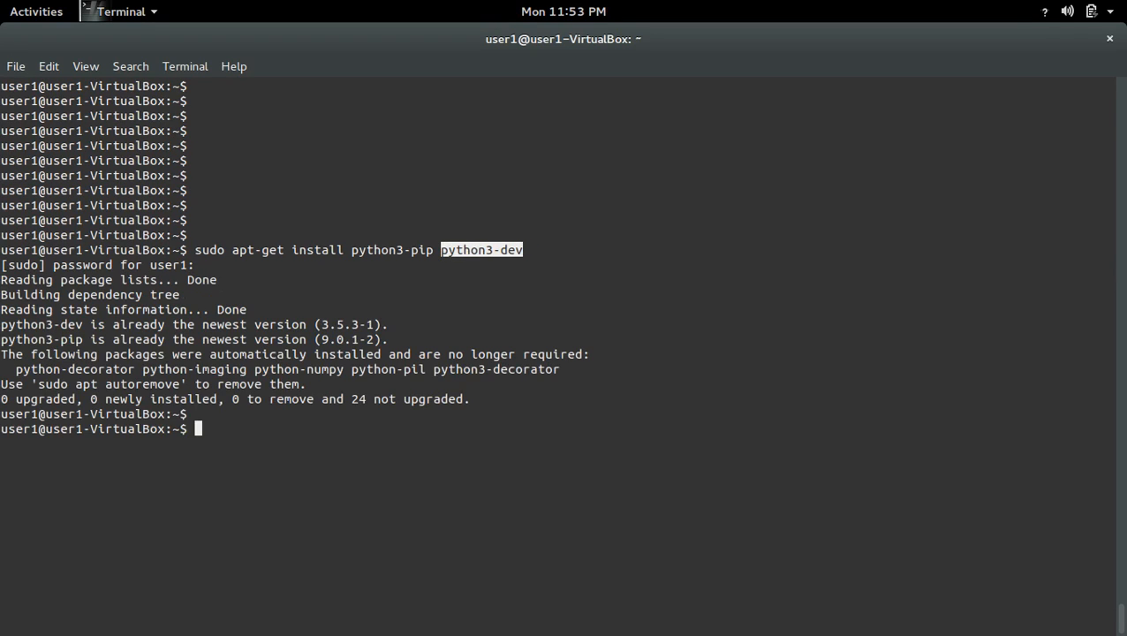
- Run 'sudo pip3 install matplotlib' until matplotlib-2.0.2 is successfully installed
{"action": "type", "text": "sudo"}
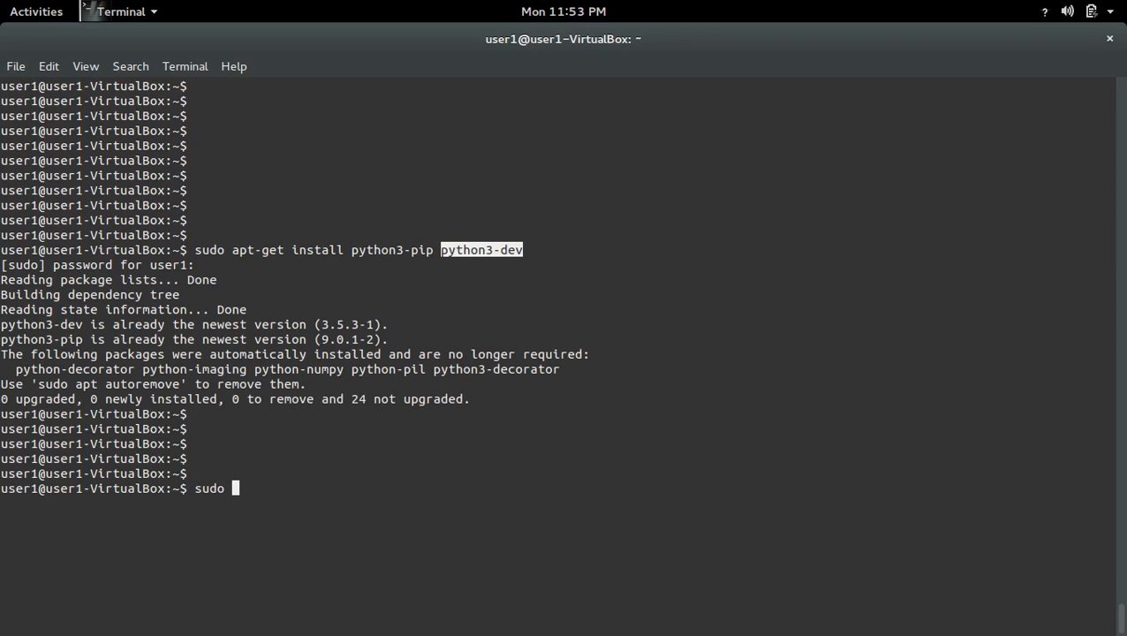
{"action": "type", "text": "pip3"}
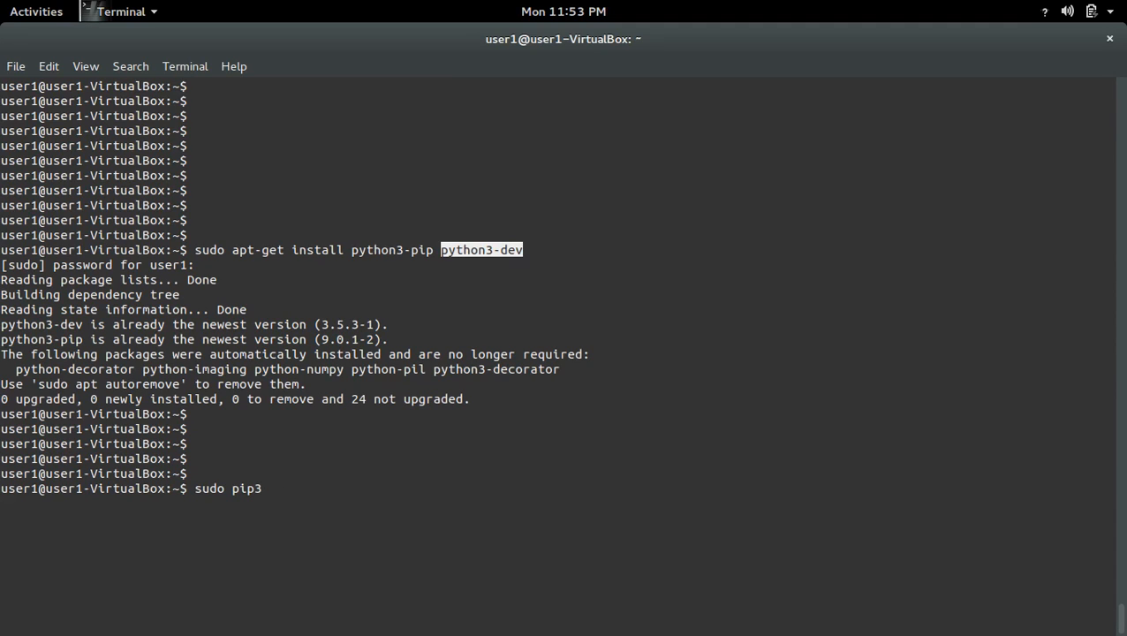
{"action": "type", "text": "install"}
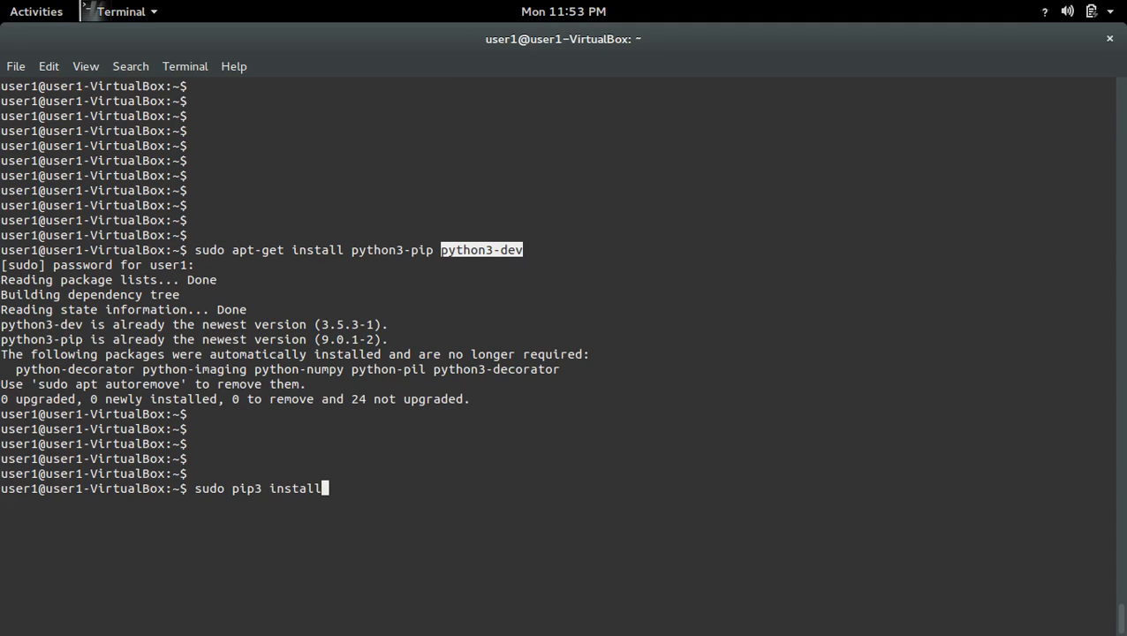
{"action": "type", "text": "matpl"}
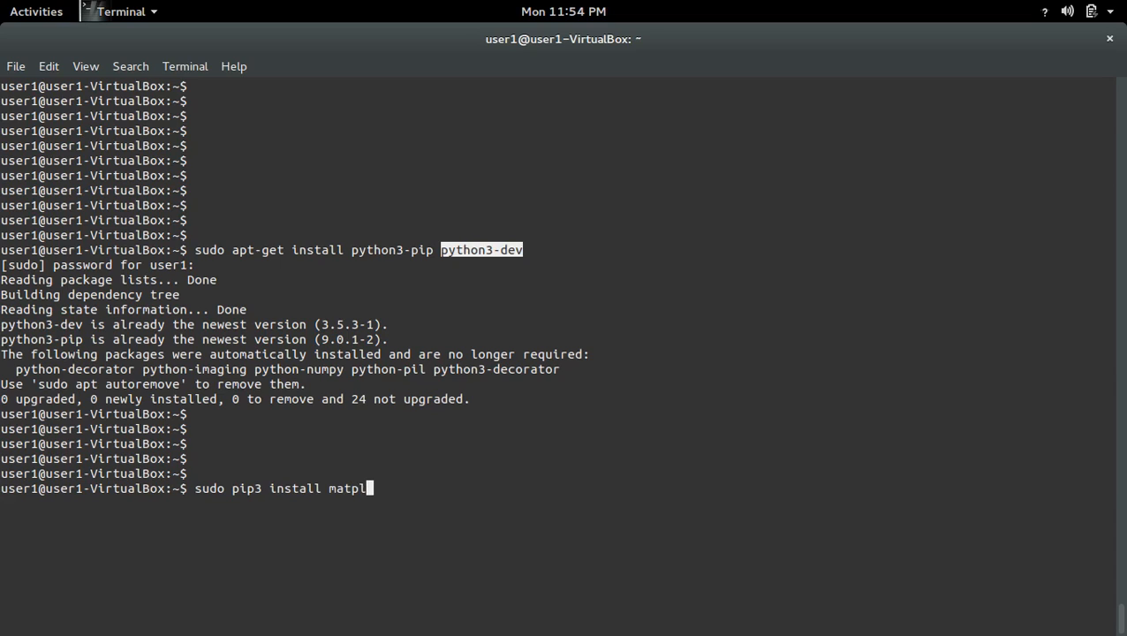
{"action": "type", "text": "otlib"}
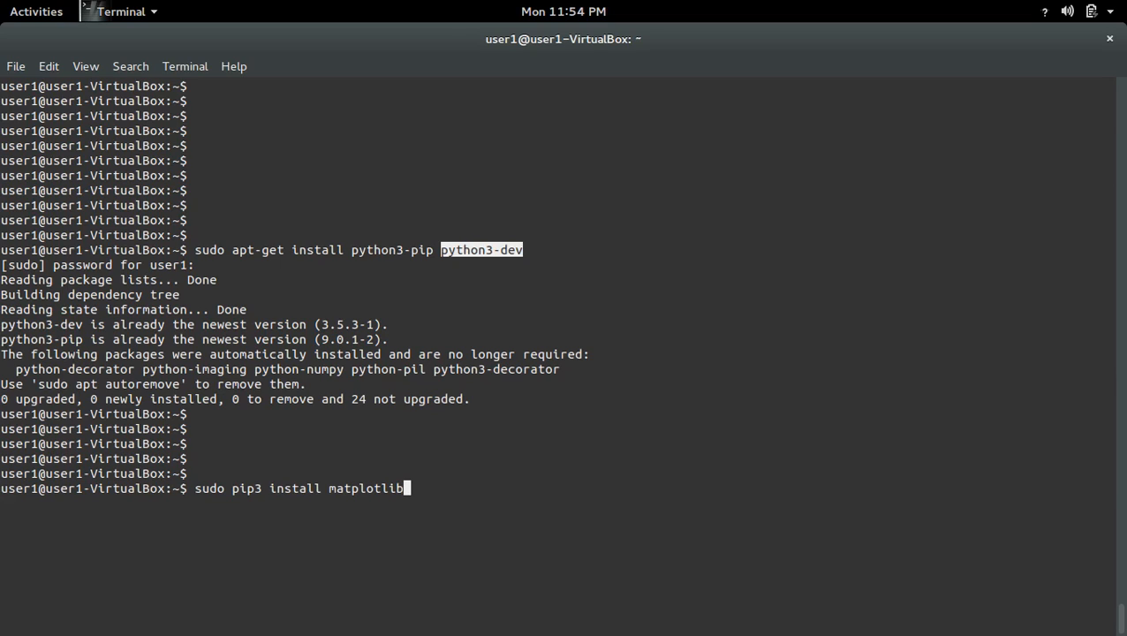
{"action": "key", "text": "Return"}
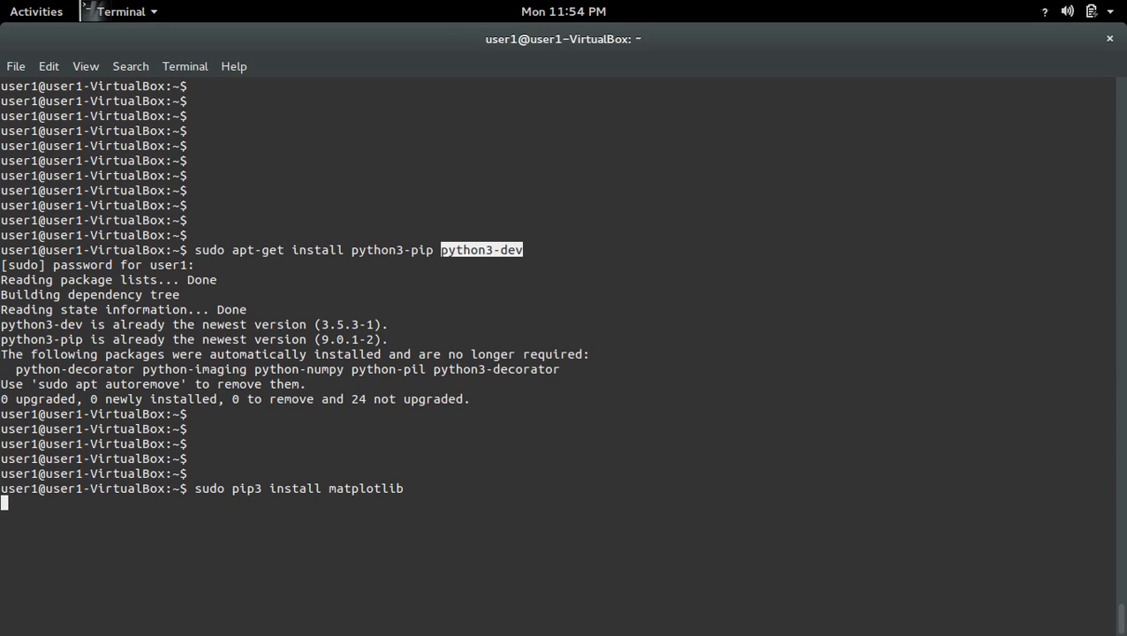
{"action": "key", "text": "Return"}
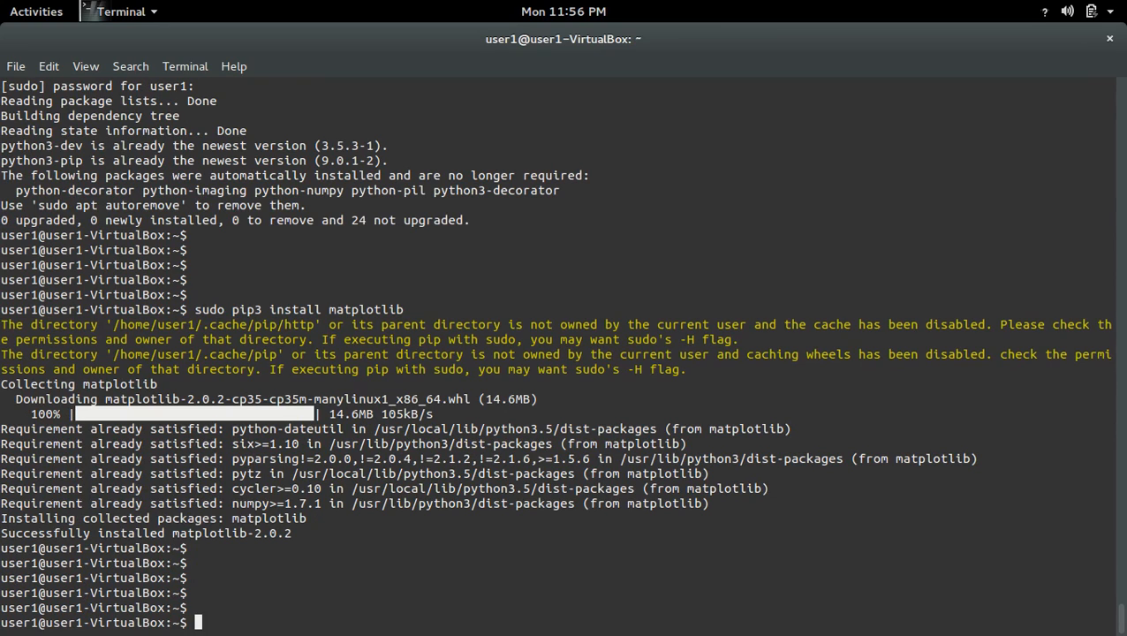
{"action": "type", "text": "clear"}
{"action": "type", "text": "py"}
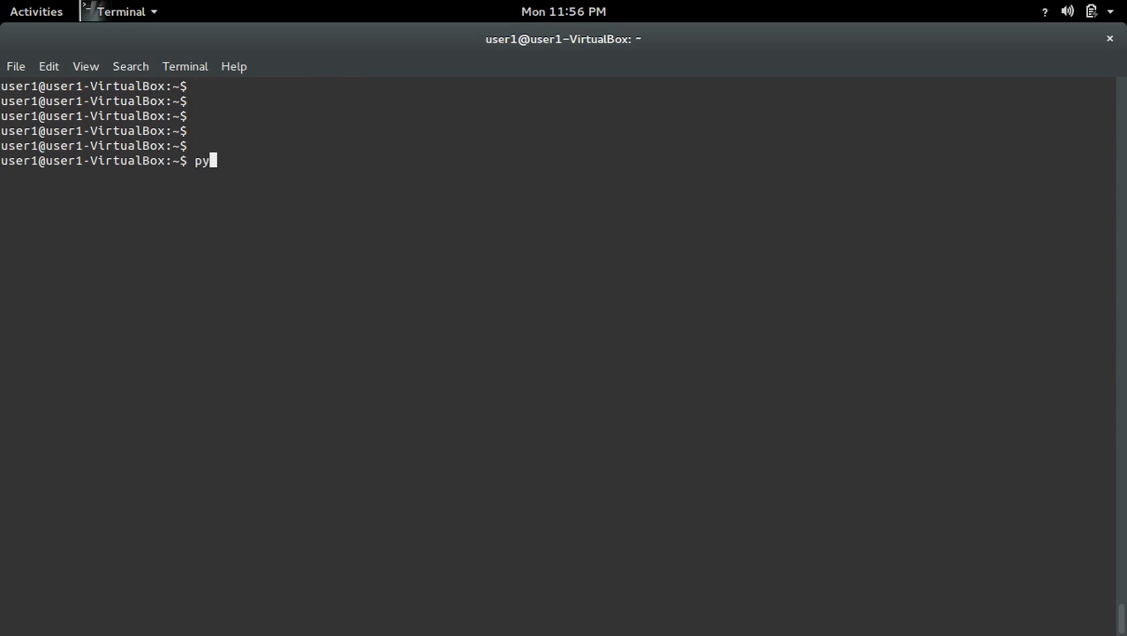
- Launch python3, import matplotlib without errors, and quit the shell
{"action": "type", "text": "thon3"}
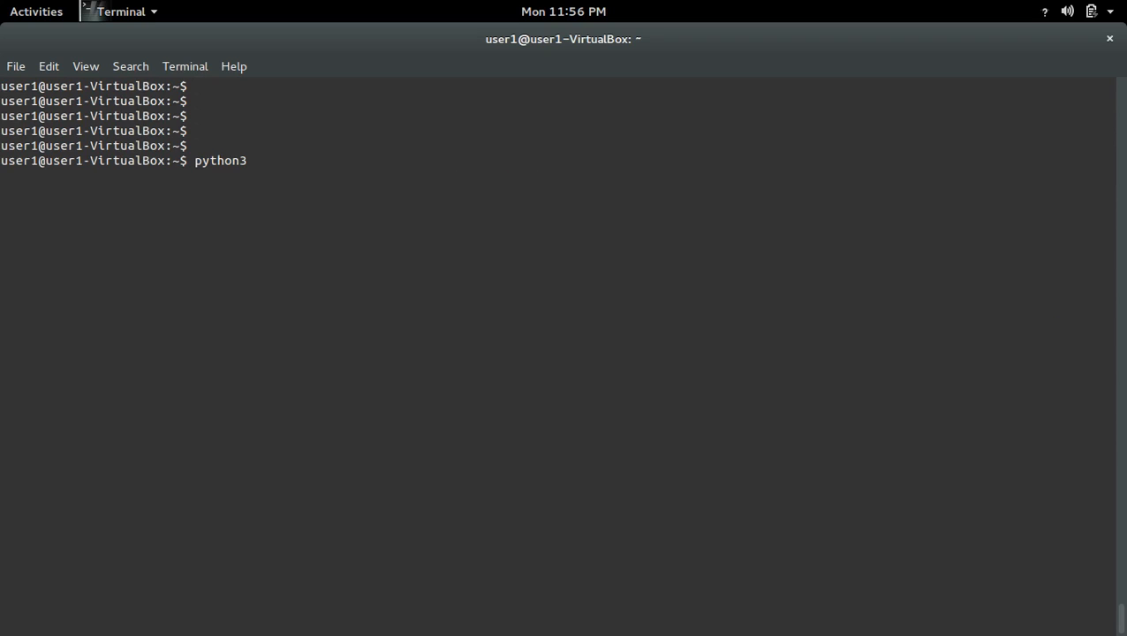
{"action": "key", "text": "Return"}
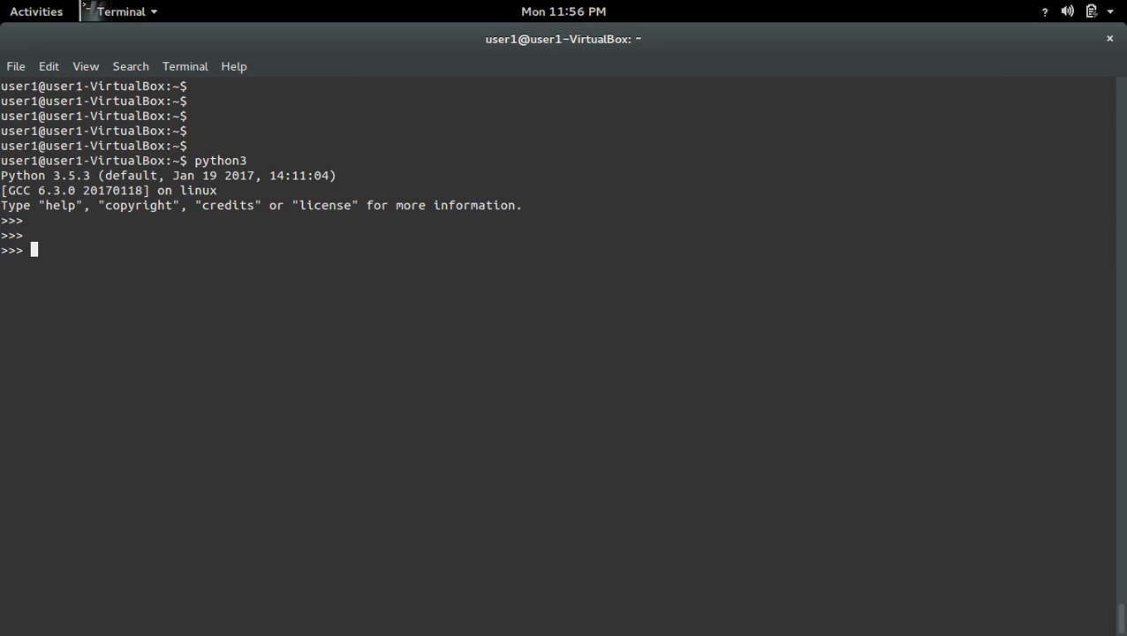
{"action": "type", "text": "im"}
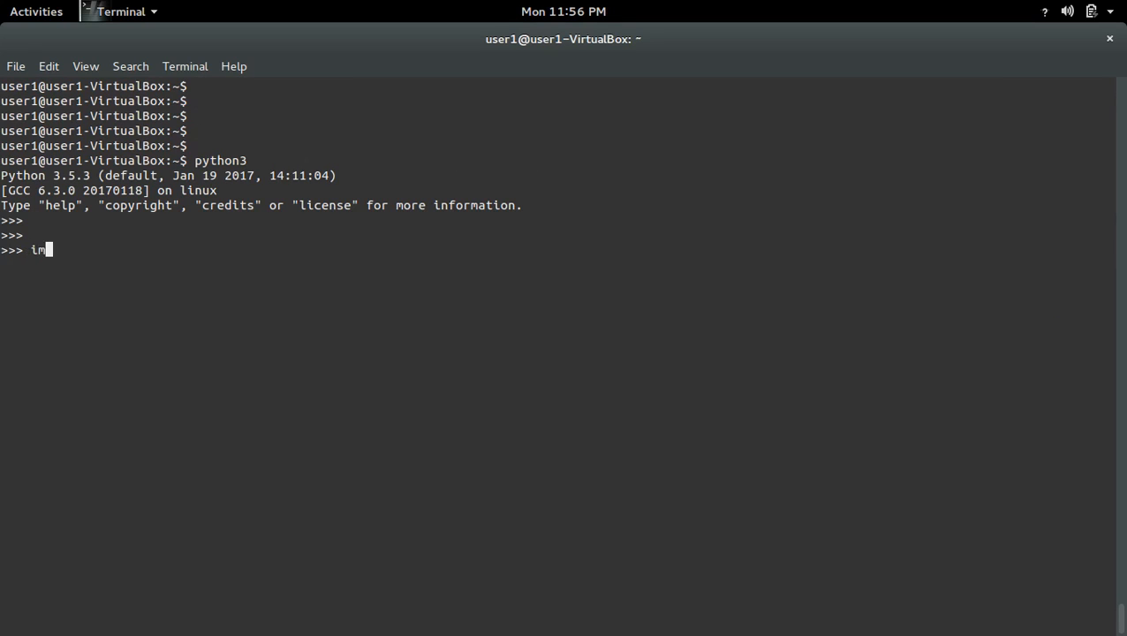
{"action": "type", "text": "port matplot"}
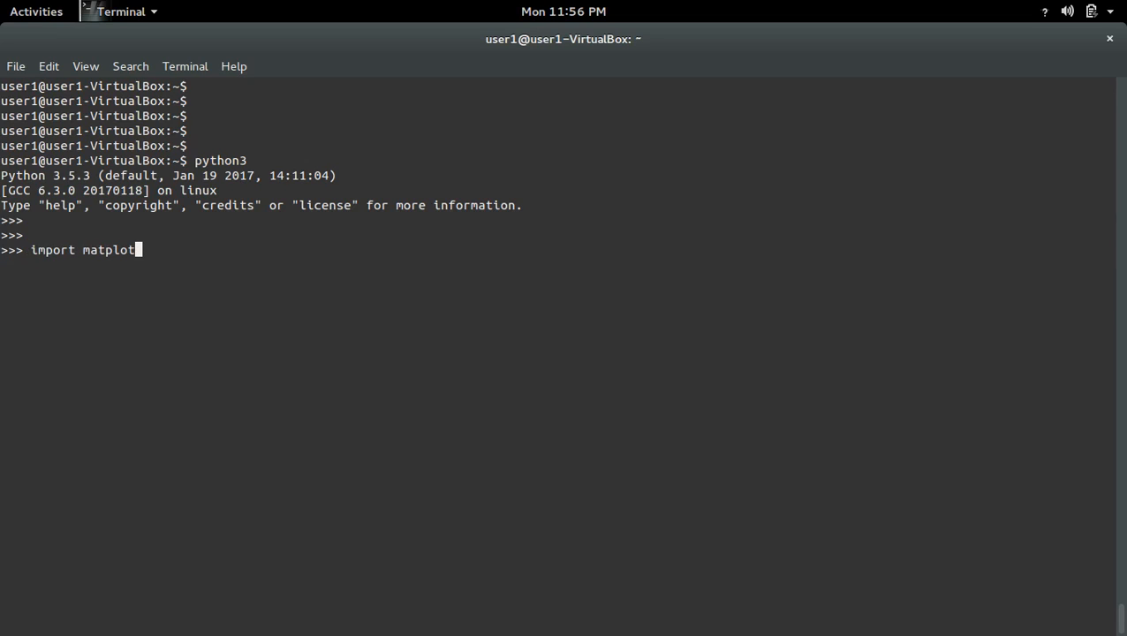
{"action": "type", "text": "lib"}
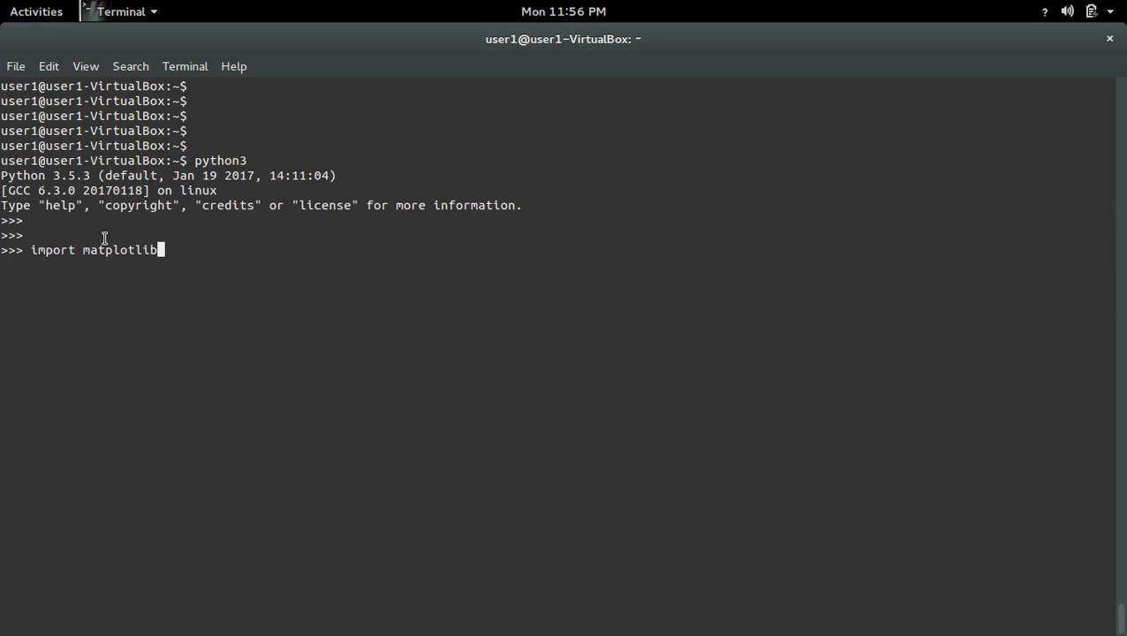
{"action": "right_click", "coordinate": [115, 250]}
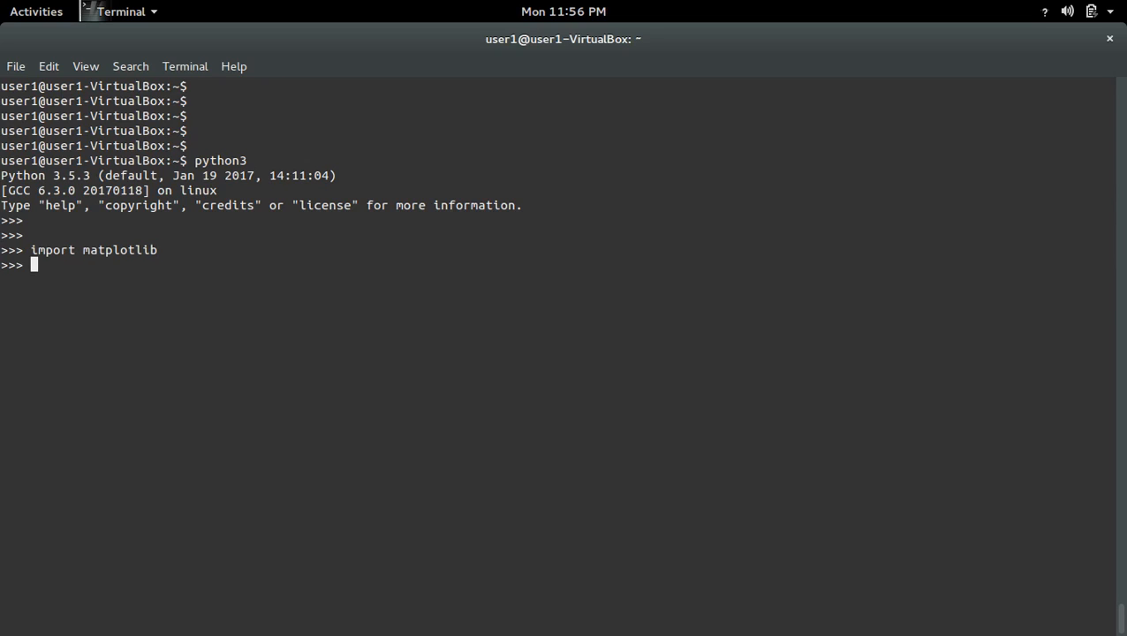
{"action": "type", "text": "quit("}
{"action": "type", "text": "python3"}
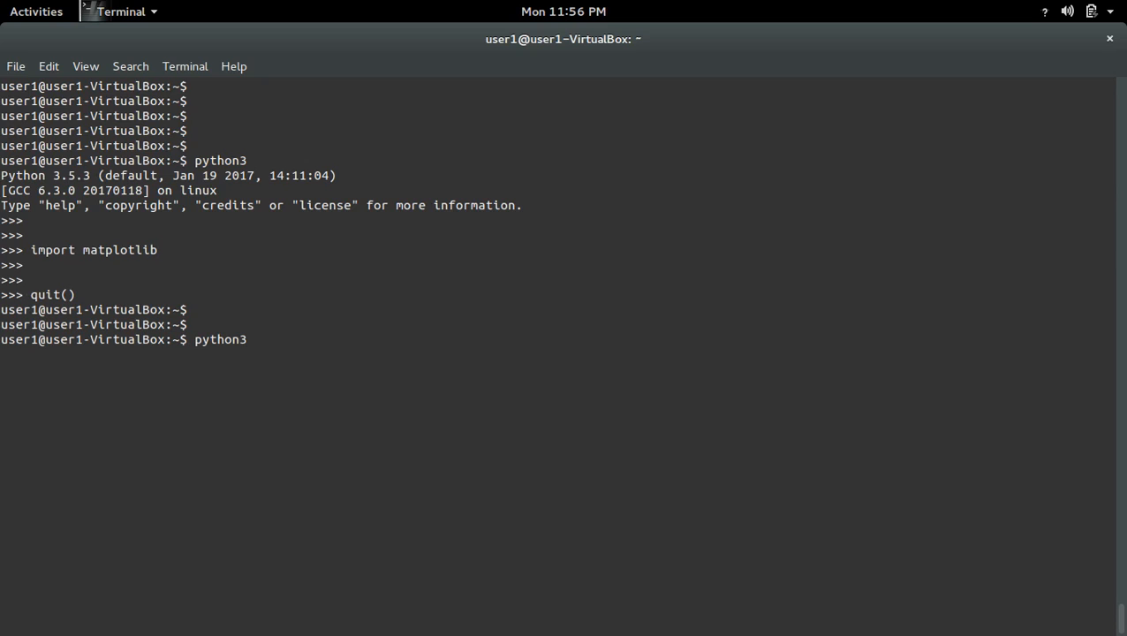
- Import matplotlib cleanly under python3.5, then find that python3.6 is not installed
{"action": "key", "text": "Return"}
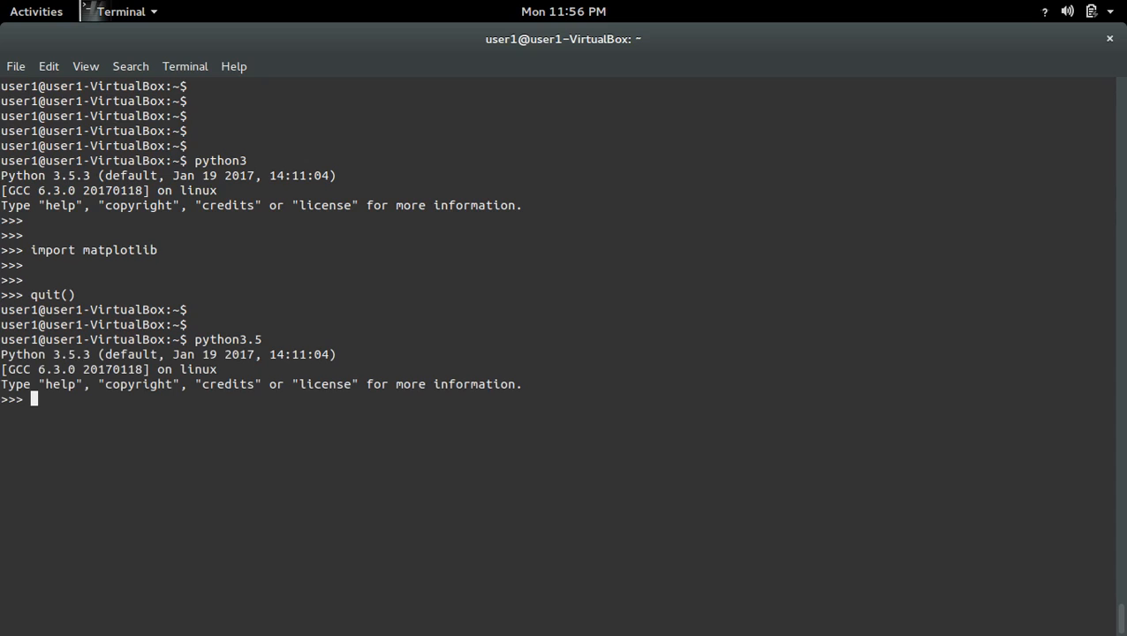
{"action": "type", "text": "import"}
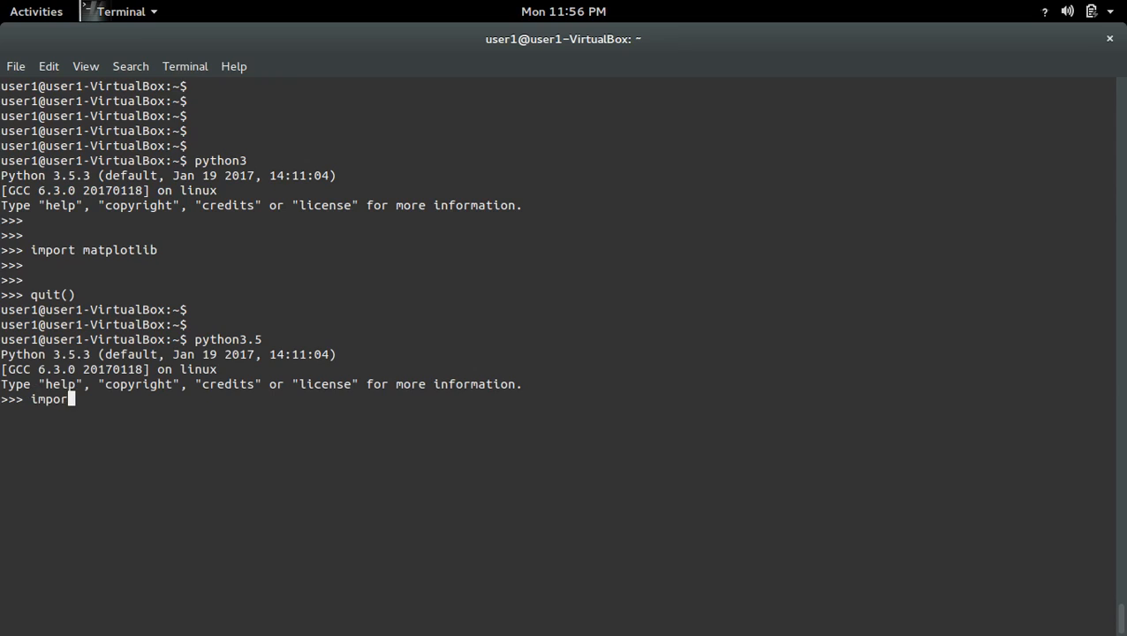
{"action": "key", "text": "Return"}
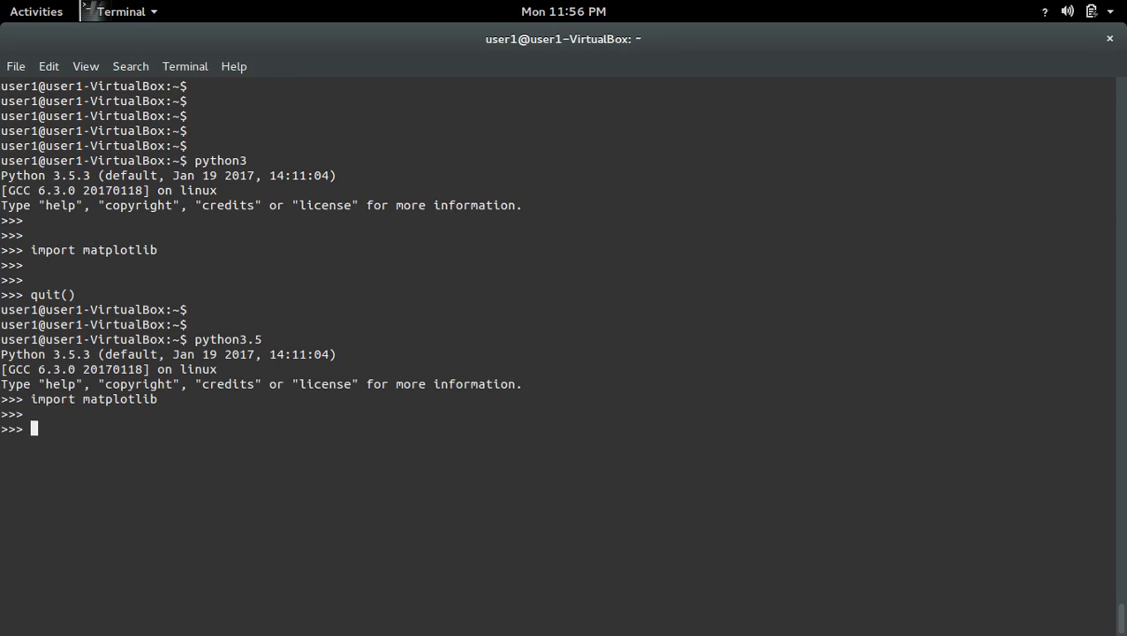
{"action": "type", "text": "quit()"}
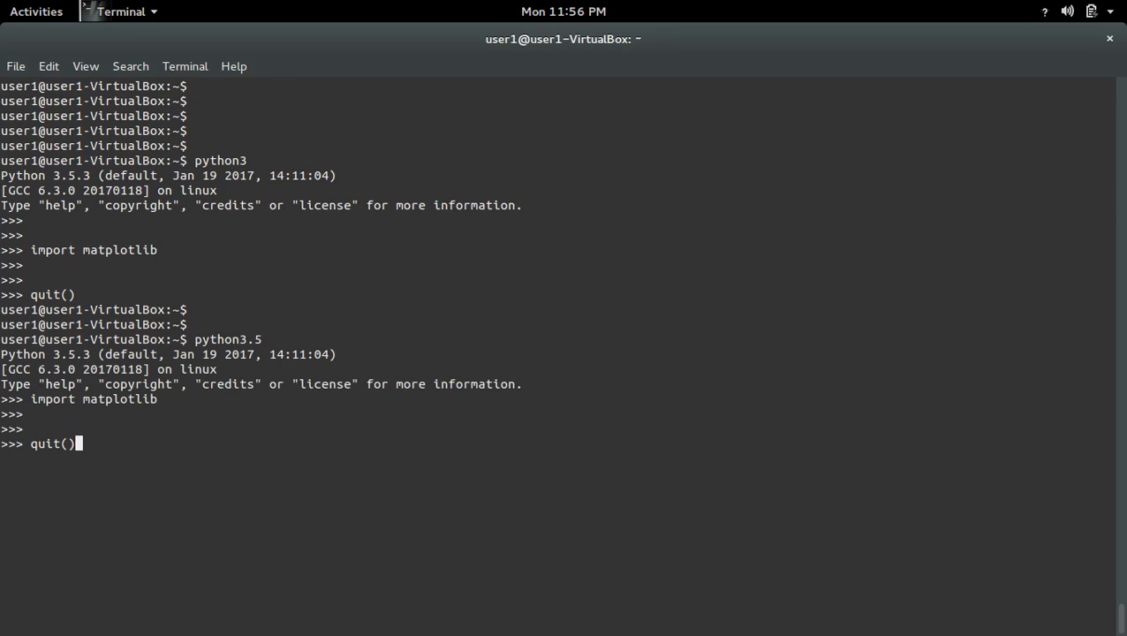
{"action": "type", "text": "python3.6"}
{"action": "type", "text": "i"}
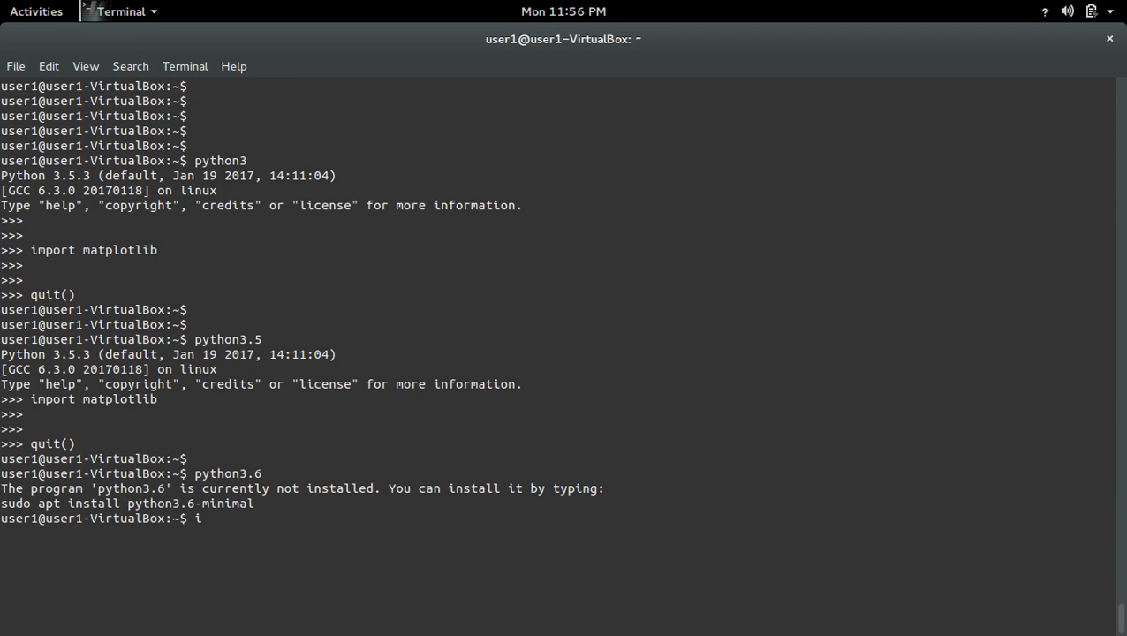
{"action": "key", "text": "Return"}
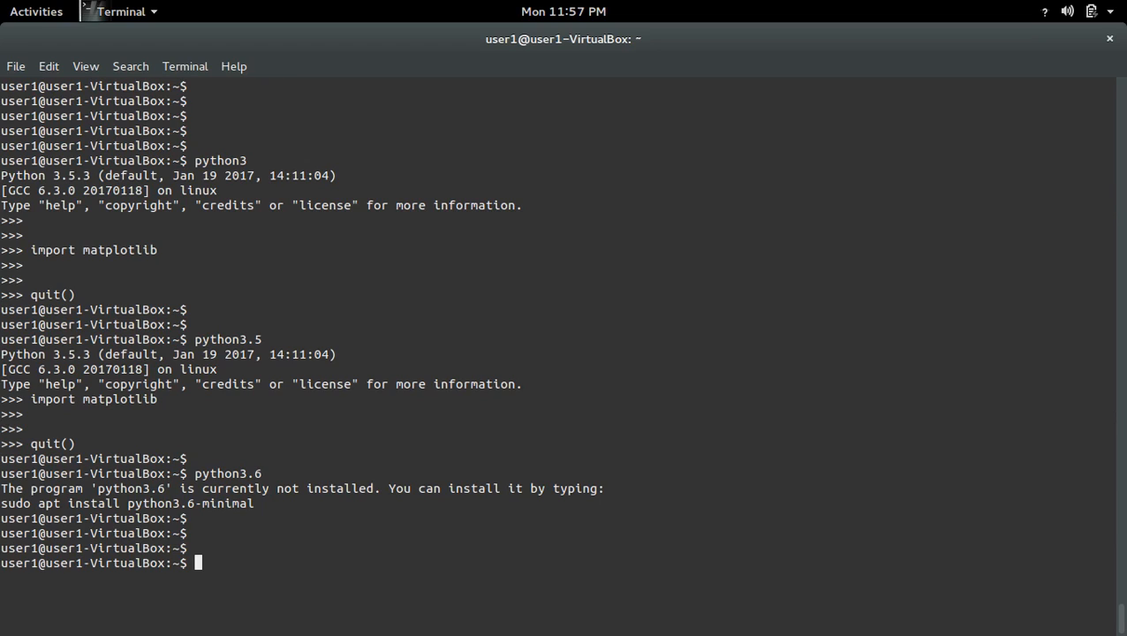
- Clear the screen and remove matplotlib 2.0.2 with 'sudo pip3 uninstall matplotlib', answering y
{"action": "type", "text": "cl"}
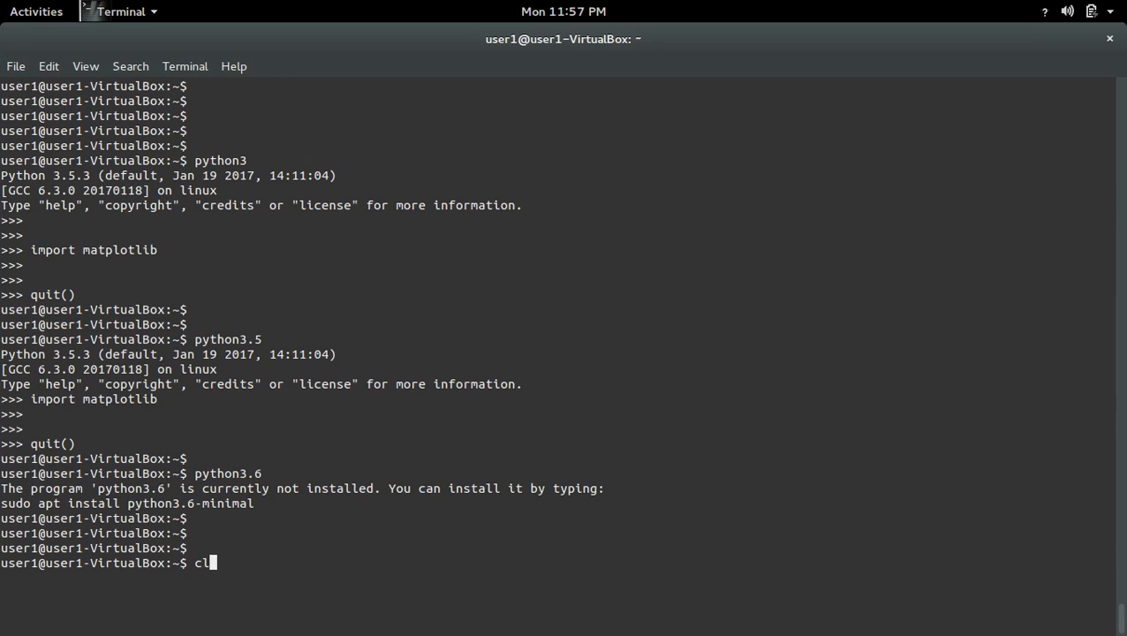
{"action": "type", "text": "ear"}
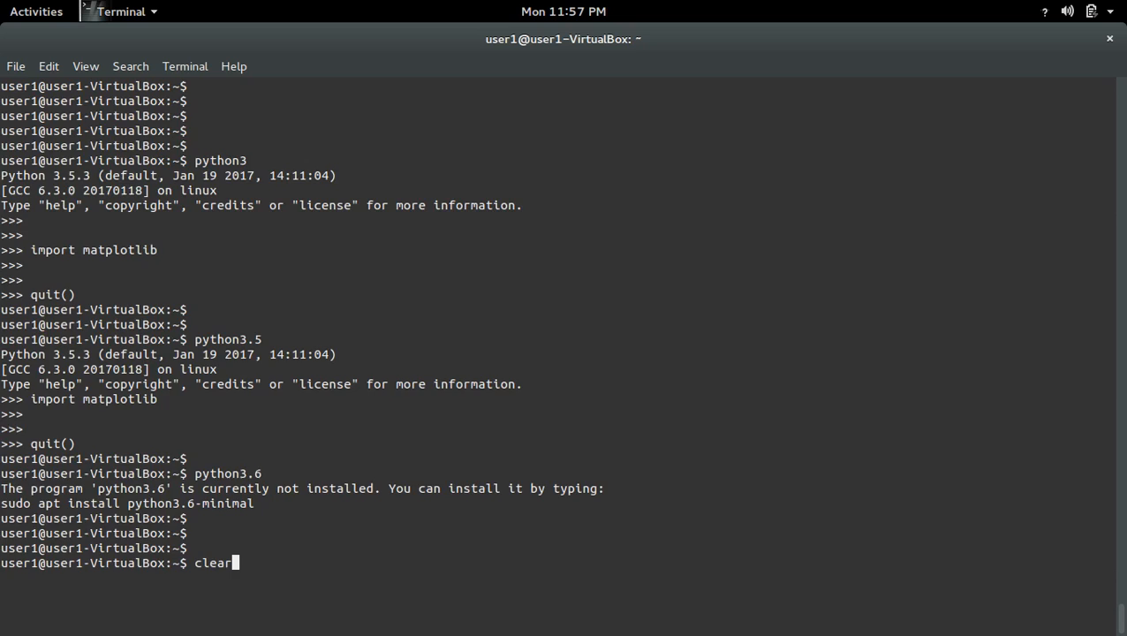
{"action": "key", "text": "Return"}
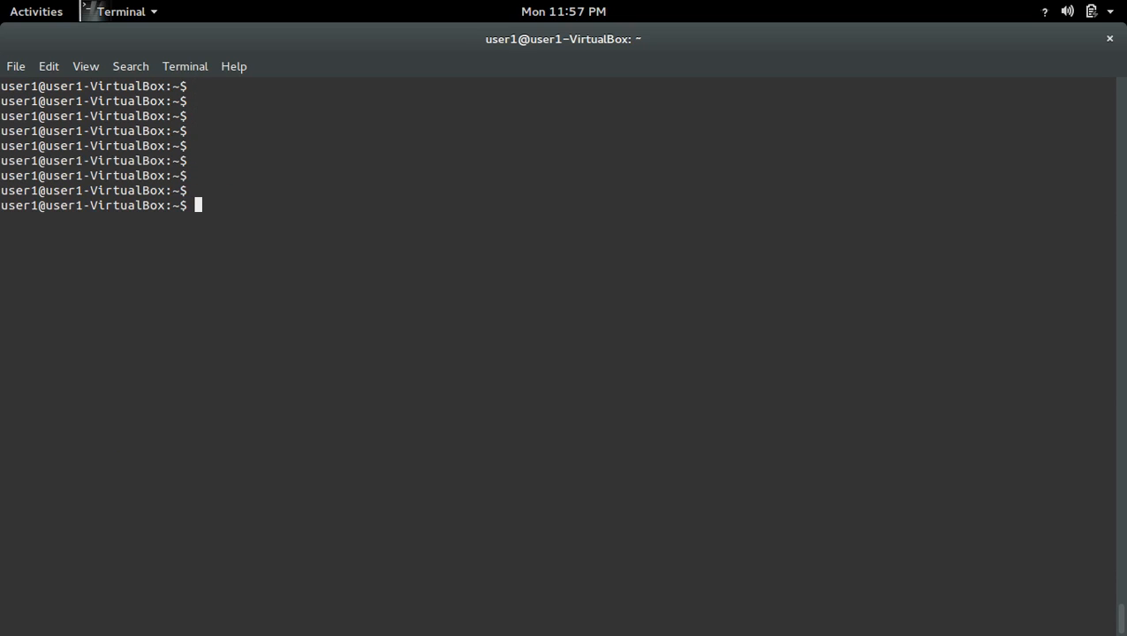
{"action": "left_click", "coordinate": [36, 11]}
{"action": "type", "text": "s"}
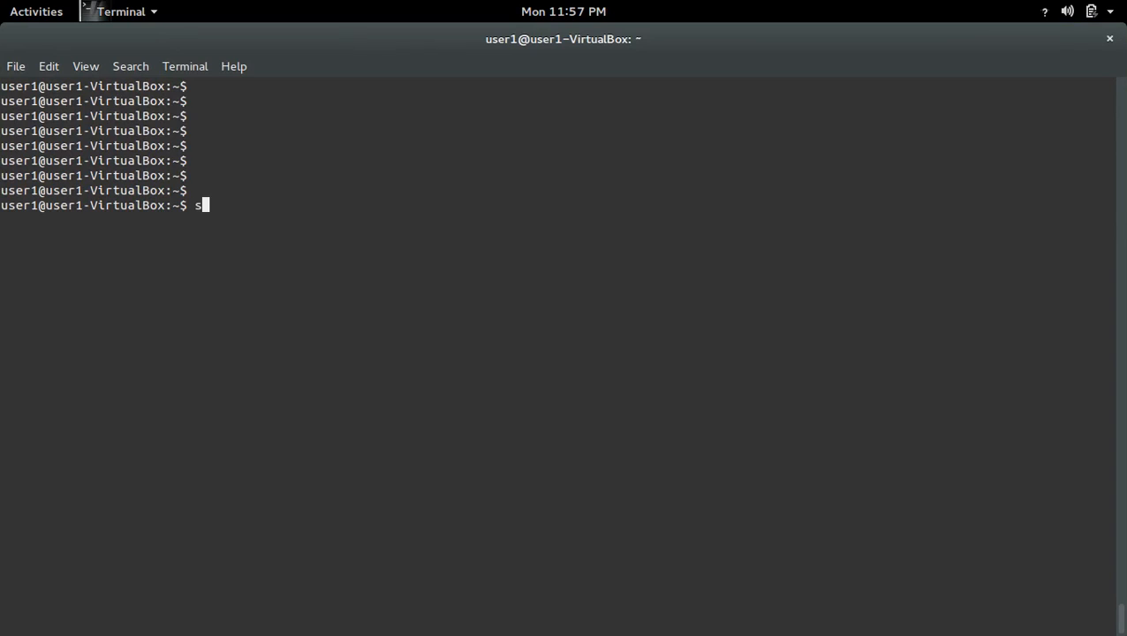
{"action": "type", "text": "udo pip3"}
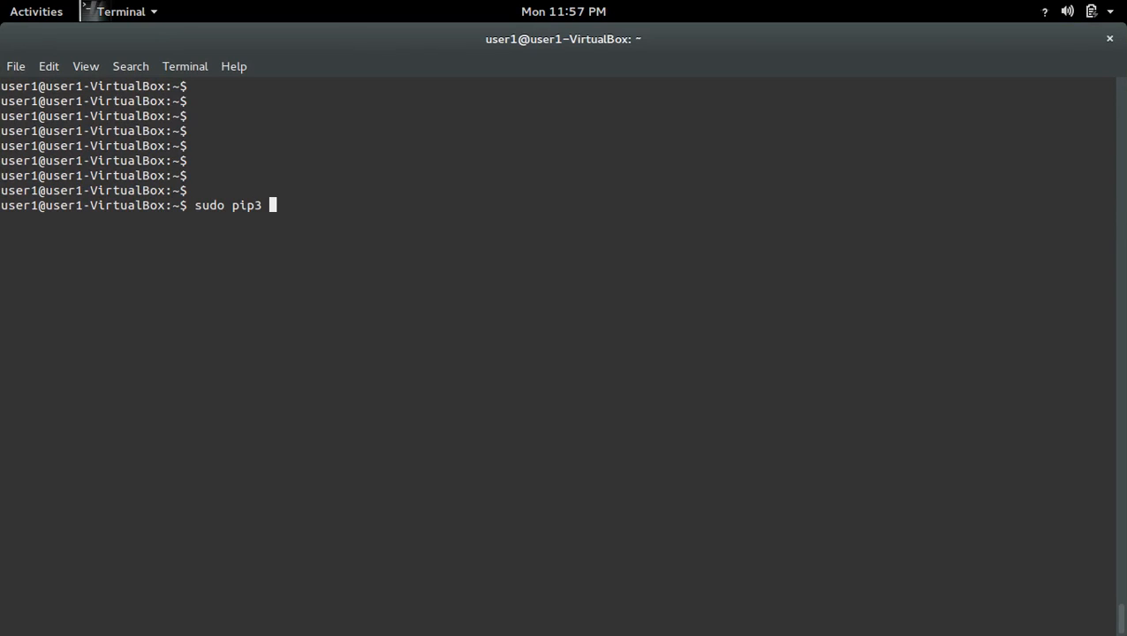
{"action": "type", "text": "uninstall"}
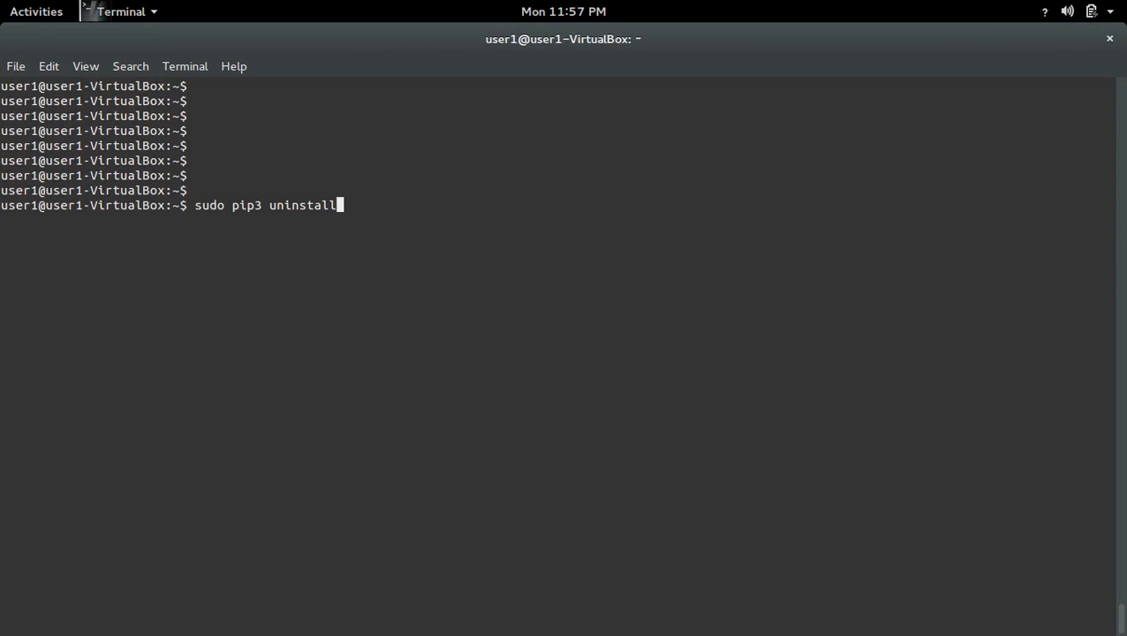
{"action": "type", "text": "matplotlib"}
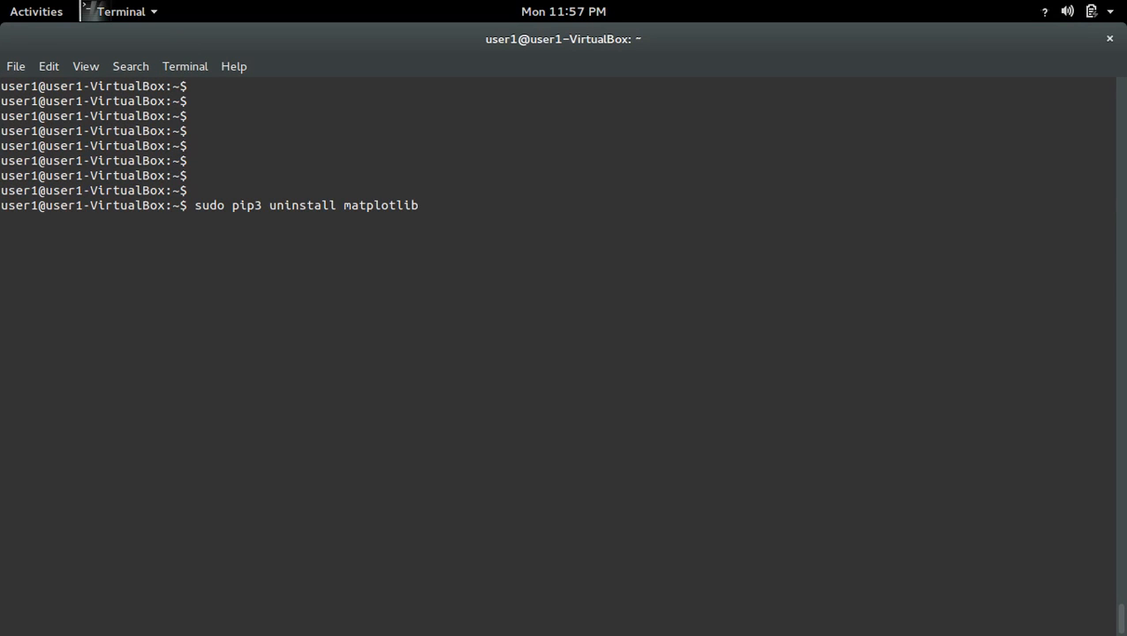
{"action": "key", "text": "Return"}
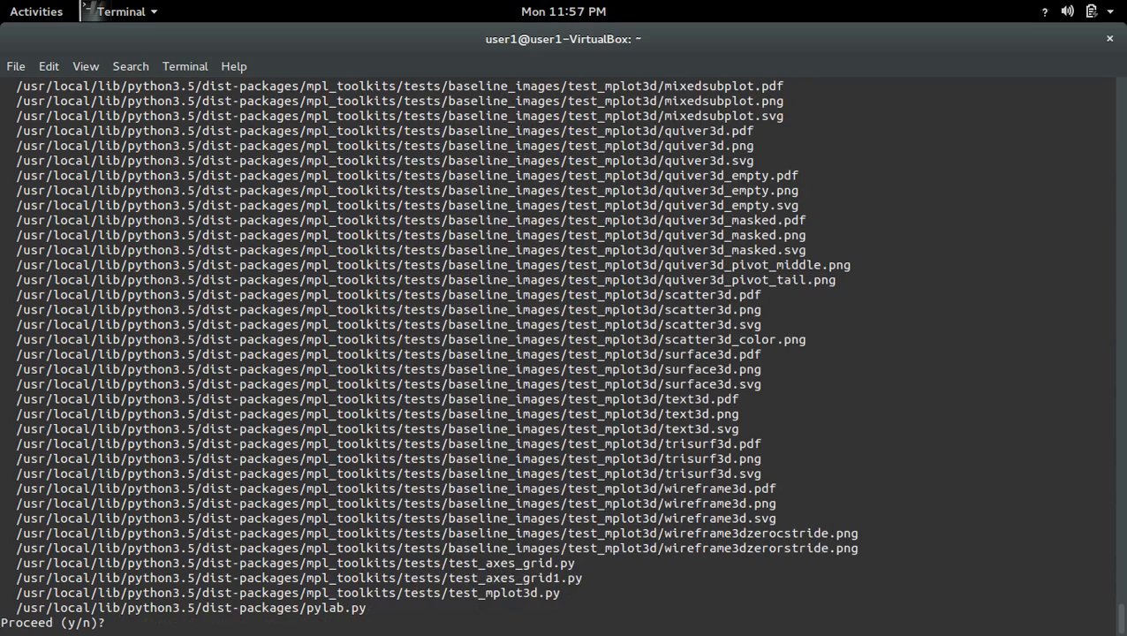
{"action": "type", "text": "y"}
{"action": "type", "text": "p"}
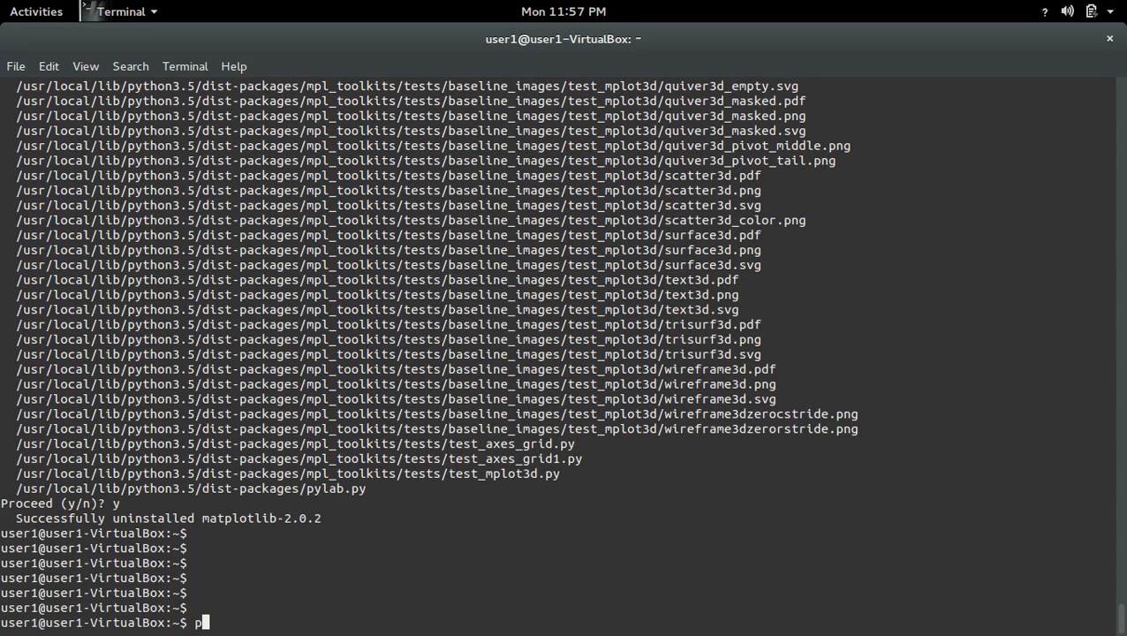
{"action": "type", "text": "ython3"}
{"action": "type", "text": "i"}
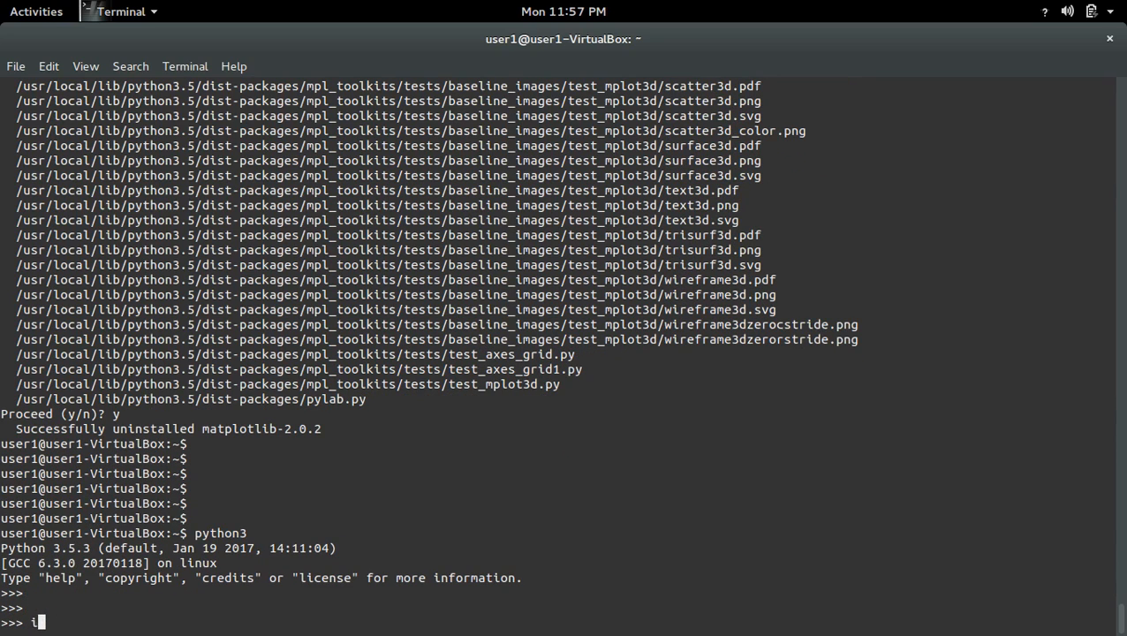
- See 'No module named matplotlib' on import in python3, then quit and clear
{"action": "type", "text": "mport matplotlib"}
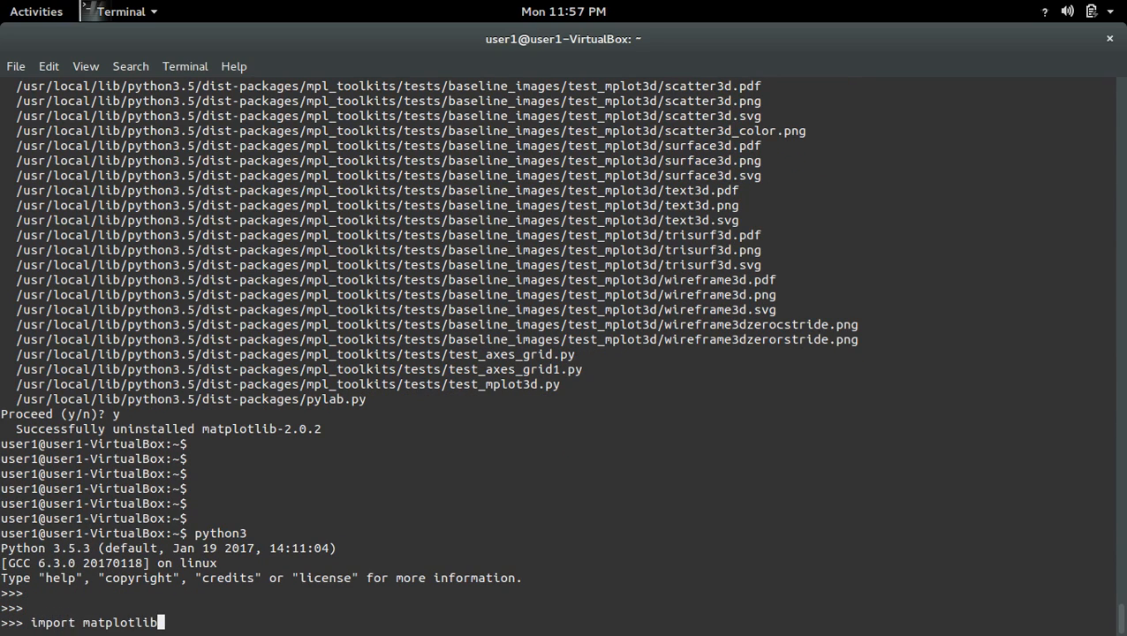
{"action": "key", "text": "Return"}
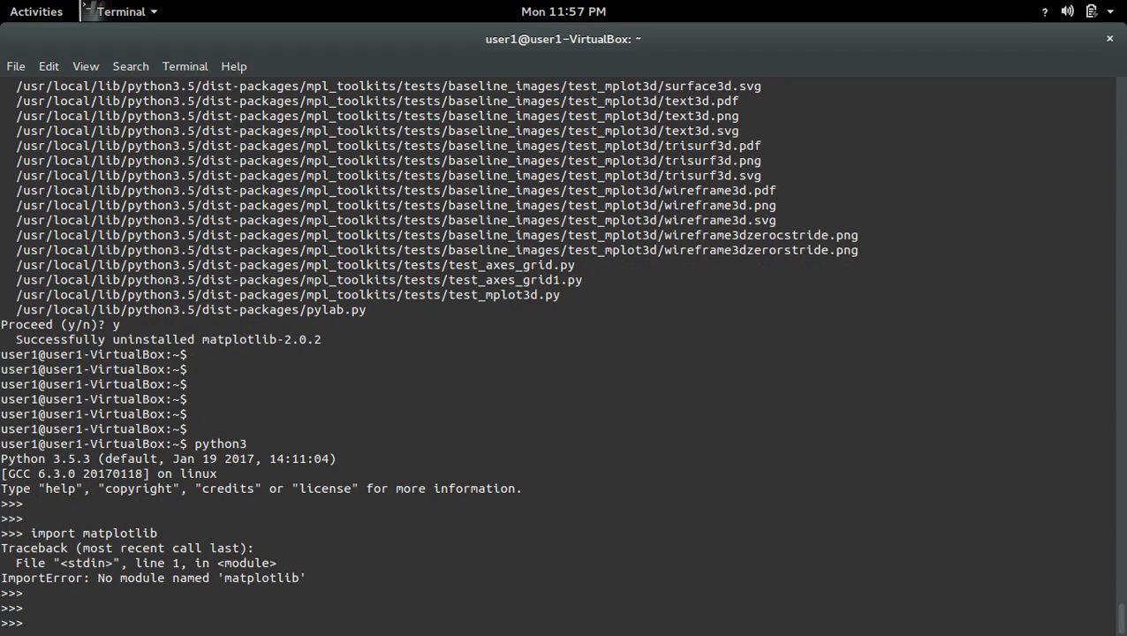
{"action": "type", "text": "quit()"}
{"action": "type", "text": "cl"}
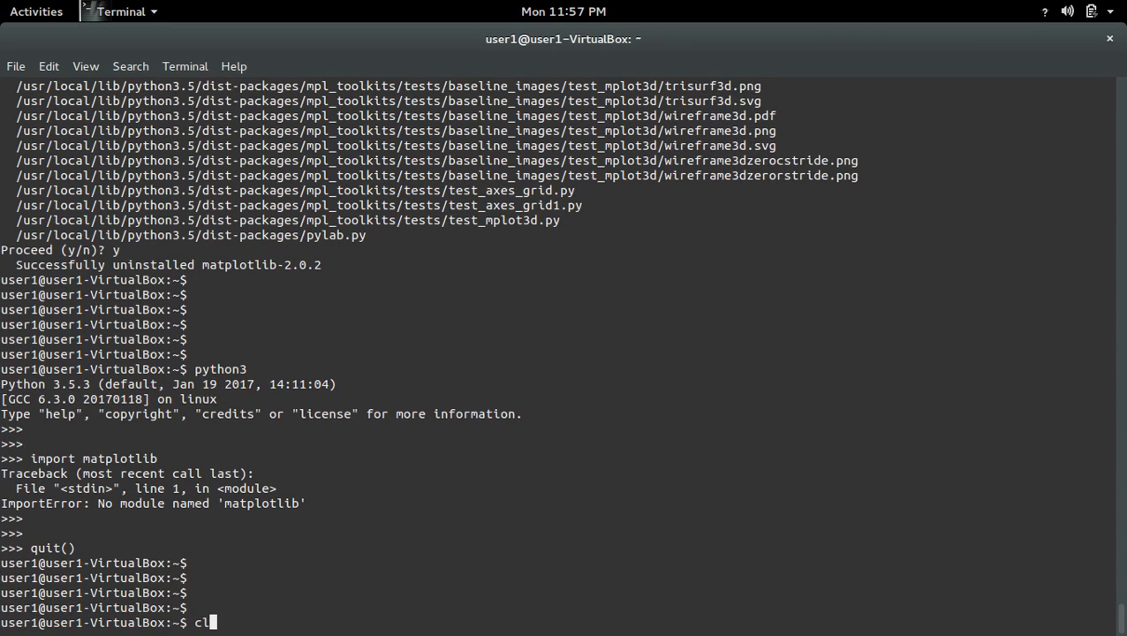
{"action": "key", "text": "Return"}
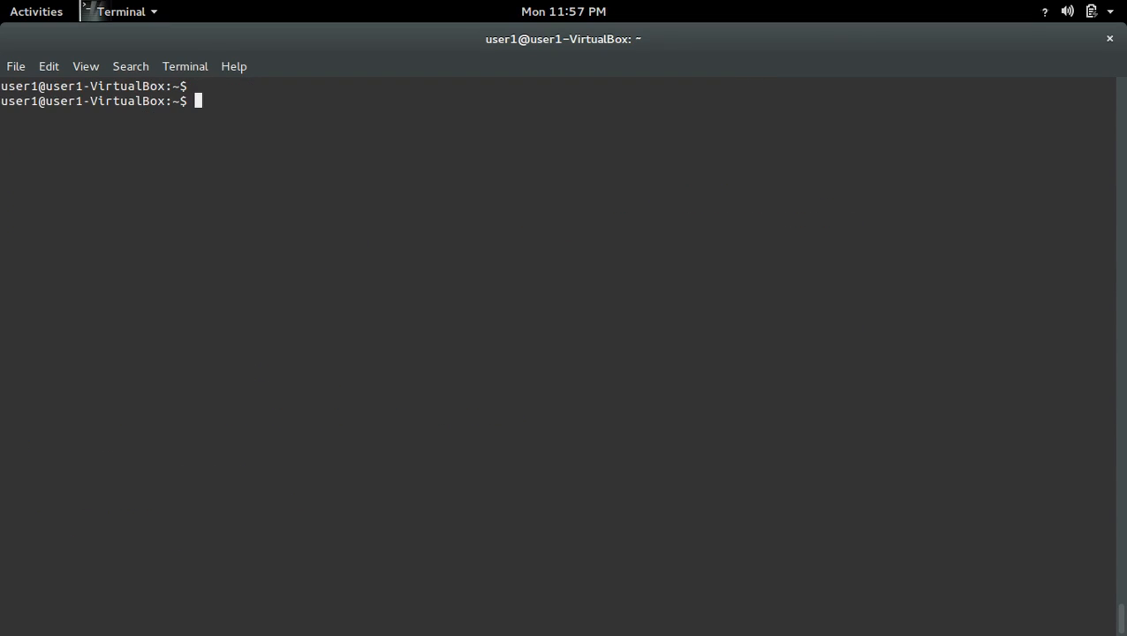
- Copy 'sudo apt-get install python3-matplotlib' from the gedit notes to the terminal prompt
{"action": "left_click", "coordinate": [36, 10]}
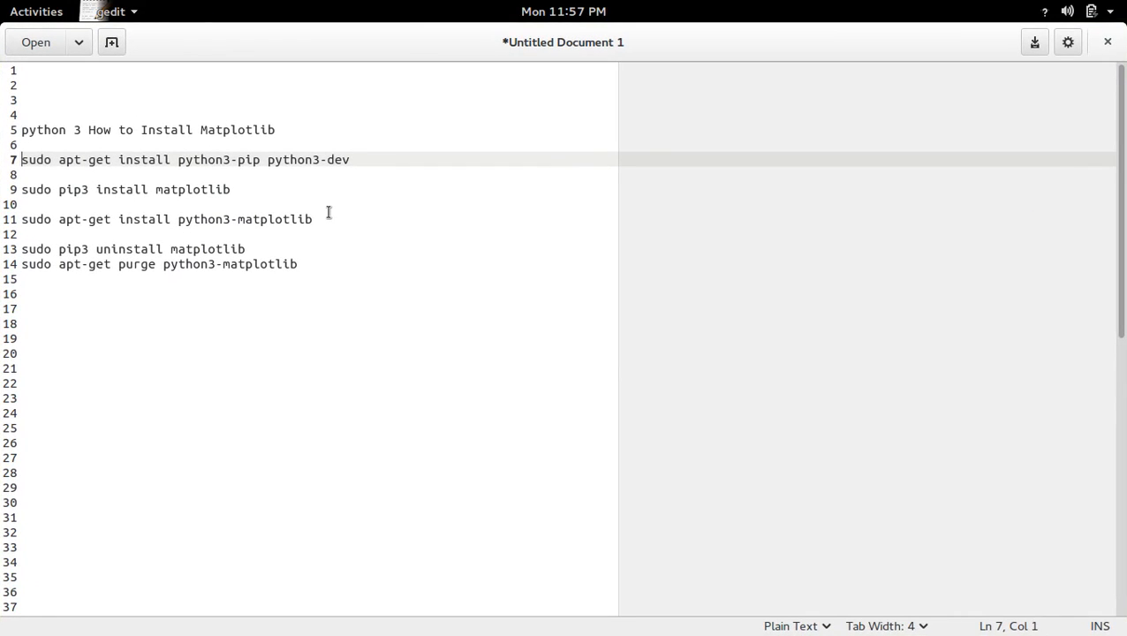
{"action": "left_click", "coordinate": [315, 219]}
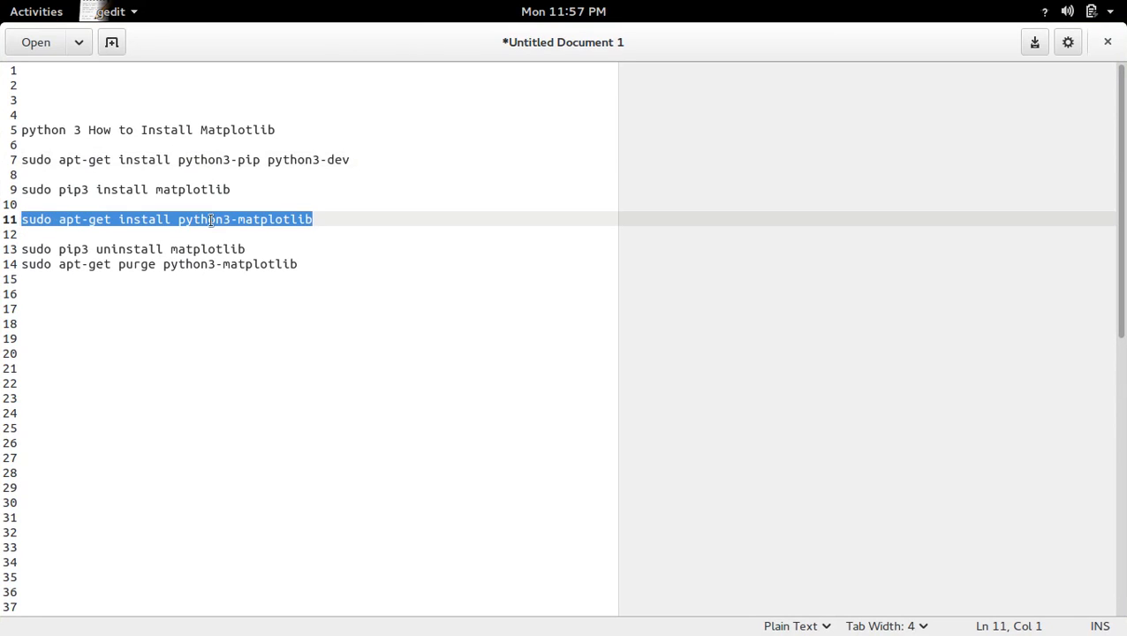
{"action": "mouse_move", "coordinate": [360, 238]}
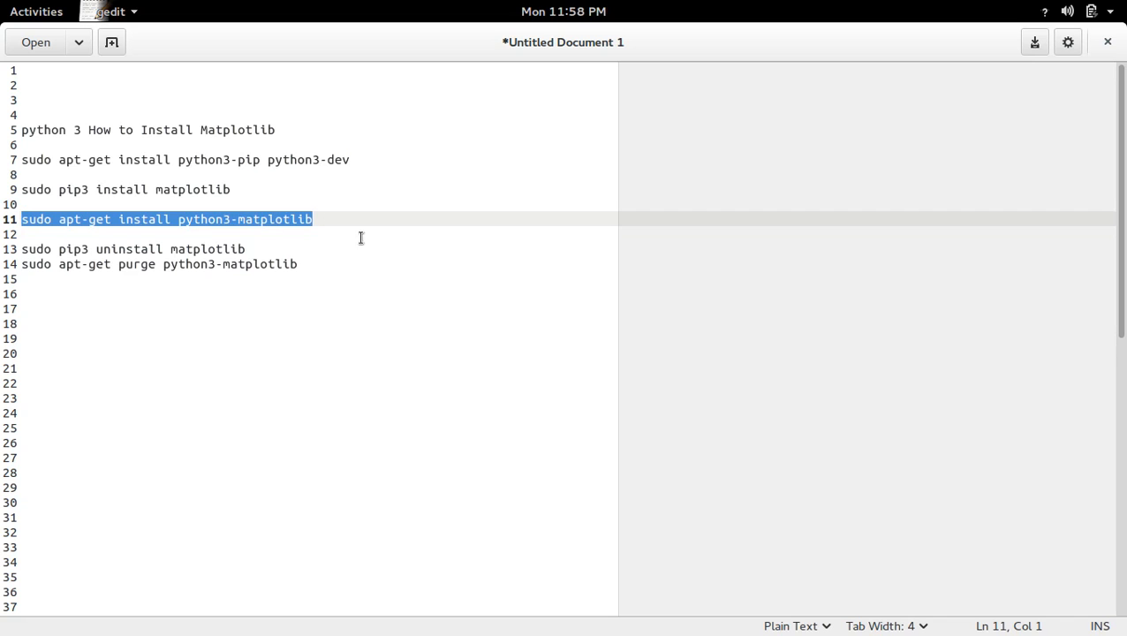
{"action": "left_click", "coordinate": [36, 11]}
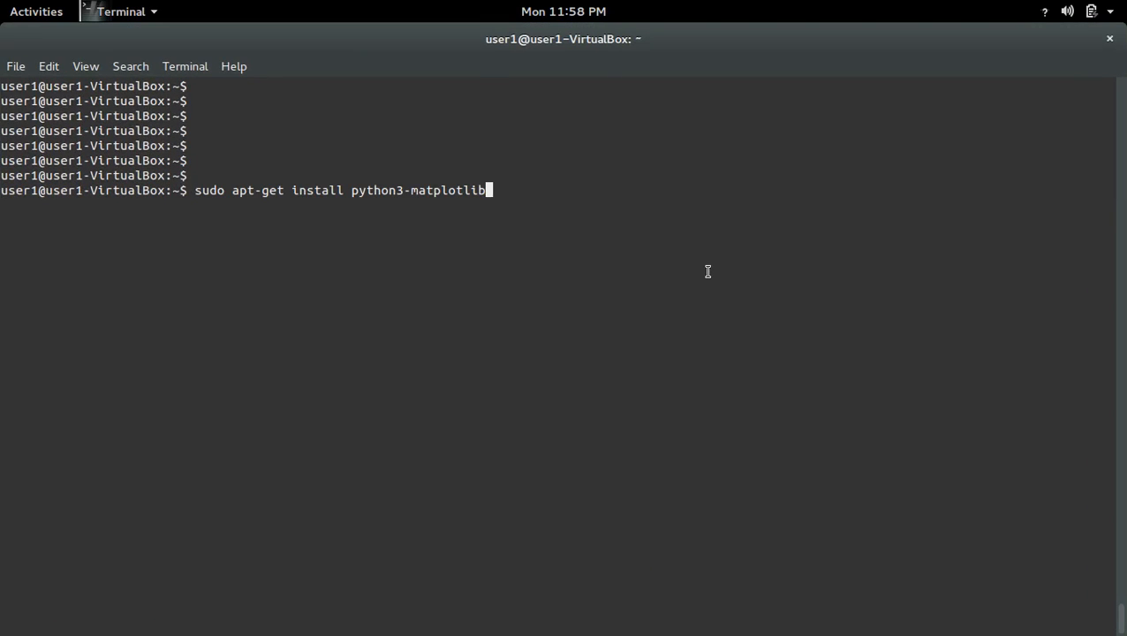
- Install python3-matplotlib 2.0.0 and its dependencies via apt-get, confirming with y
{"action": "key", "text": "Return"}
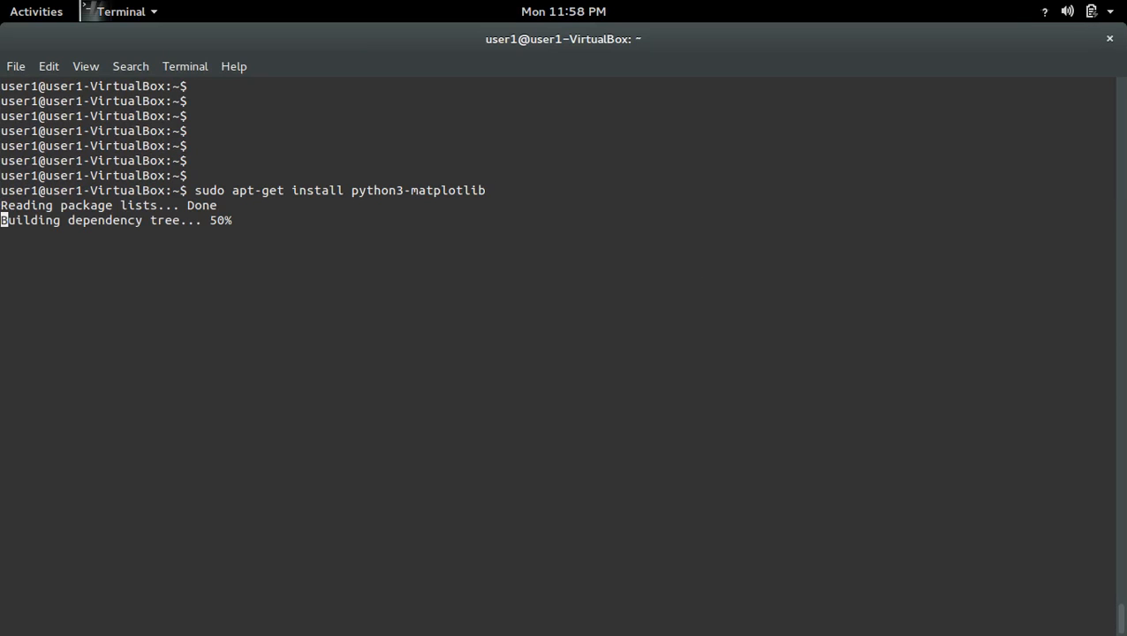
{"action": "type", "text": "you want to continue? [Y/n] y"}
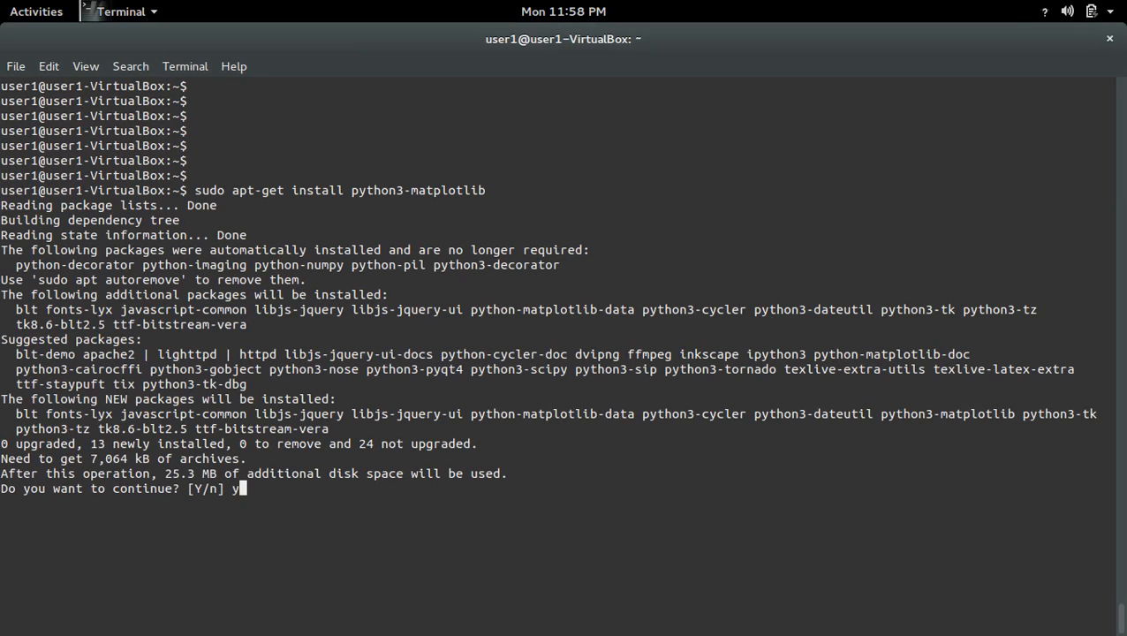
{"action": "key", "text": "Return"}
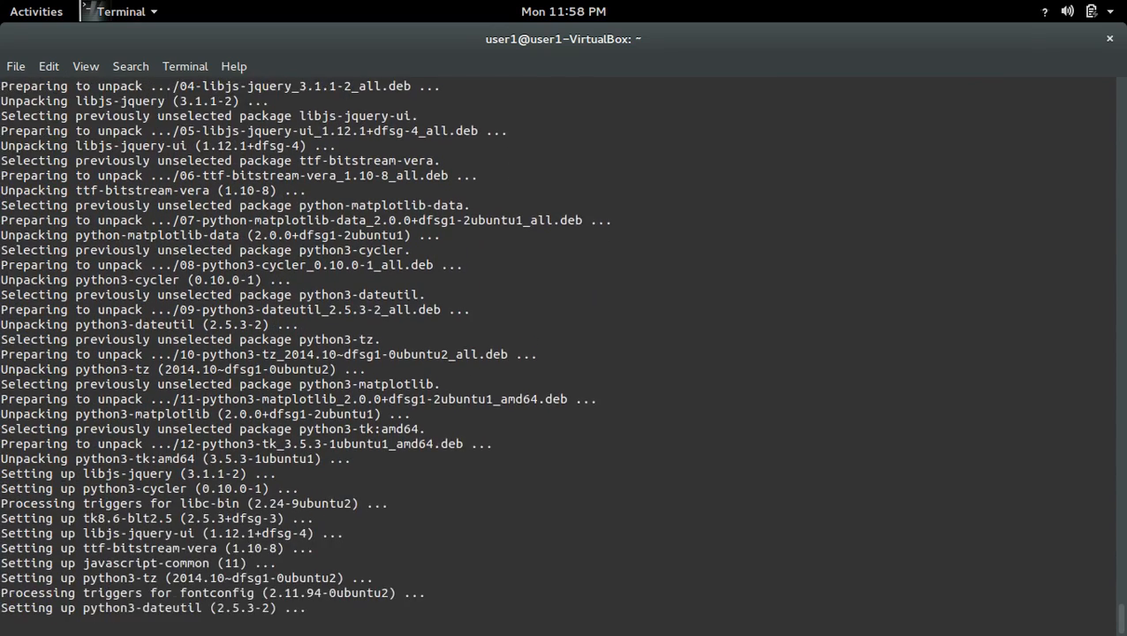
{"action": "scroll", "scroll_direction": "down", "scroll_amount": 3}
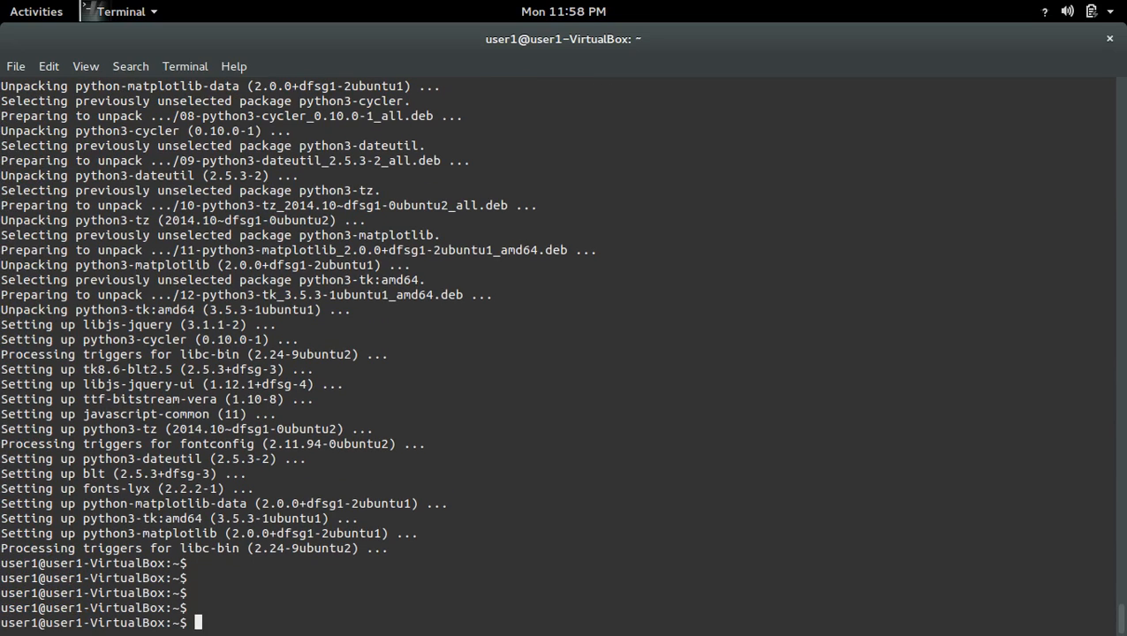
- Start python3, import matplotlib successfully, and quit the interpreter
{"action": "type", "text": "python"}
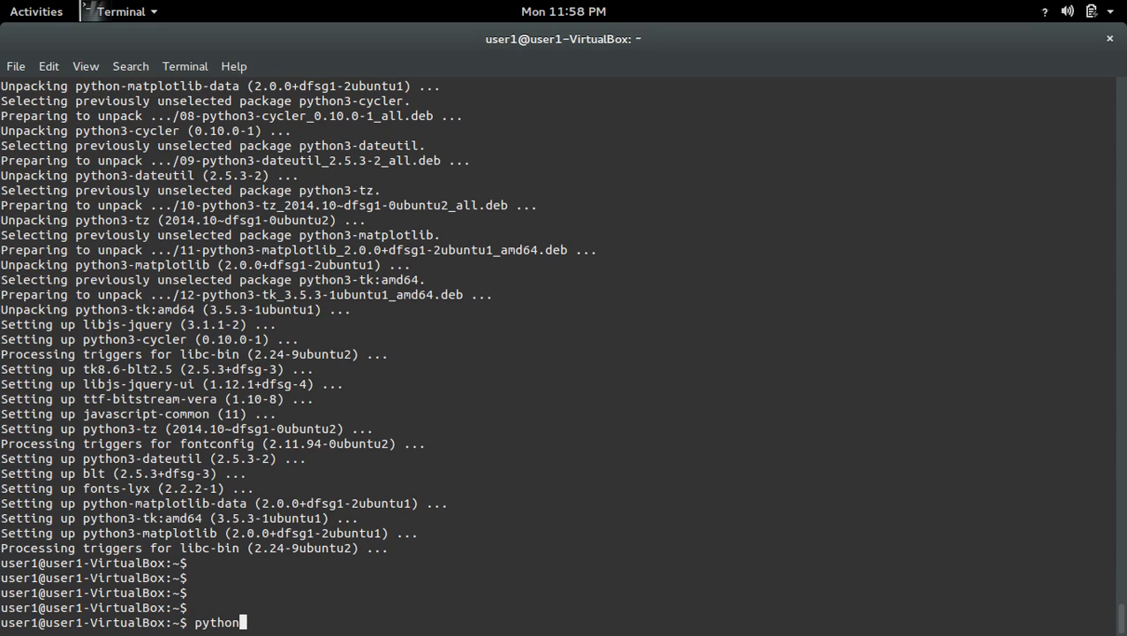
{"action": "key", "text": "Return"}
{"action": "type", "text": "import"}
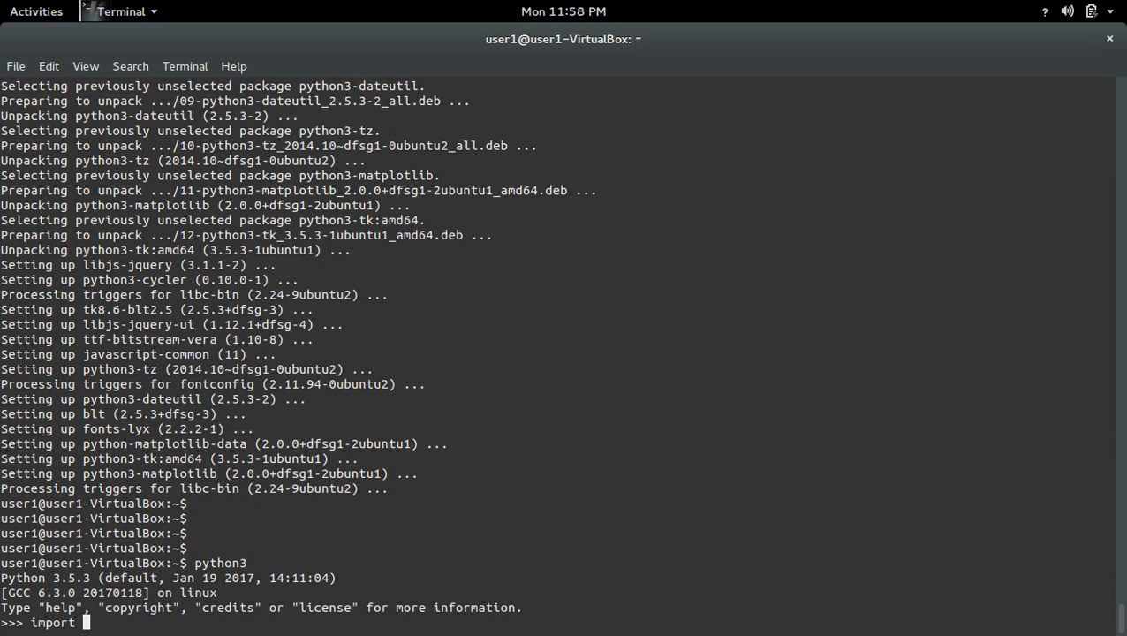
{"action": "type", "text": "sudo apt-get install python3-matplotlib"}
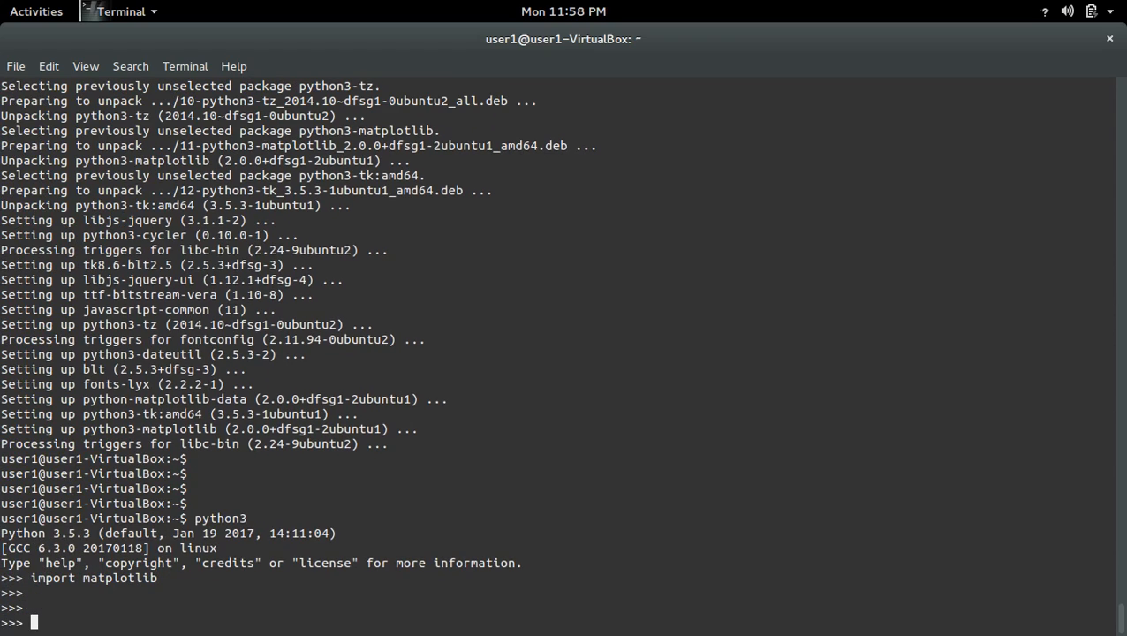
{"action": "type", "text": "exit"}
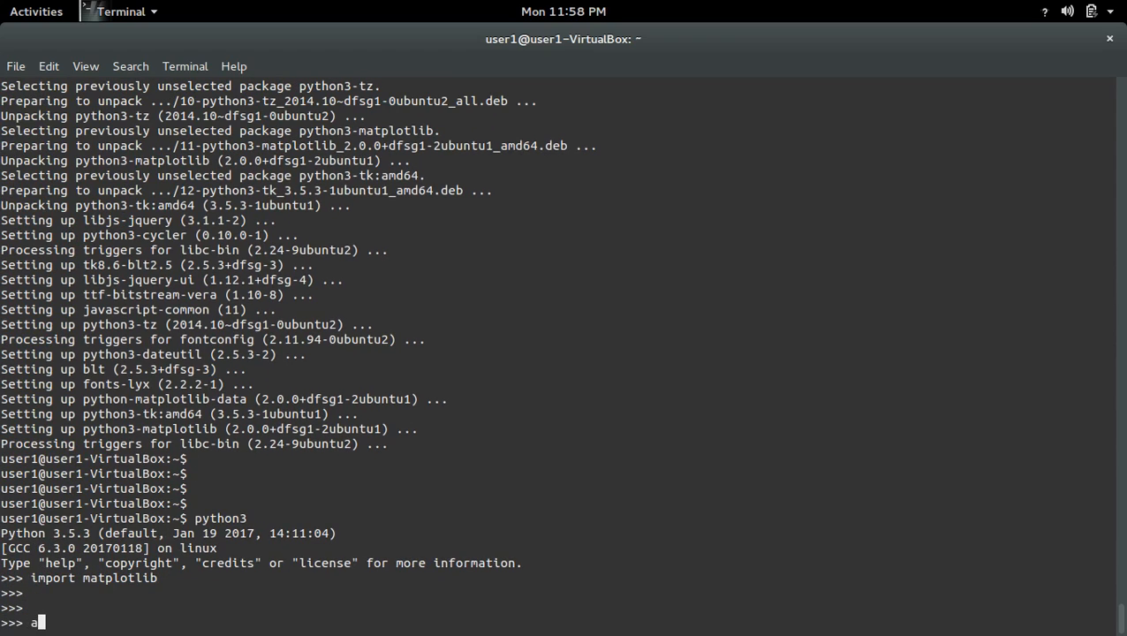
{"action": "type", "text": "quit()"}
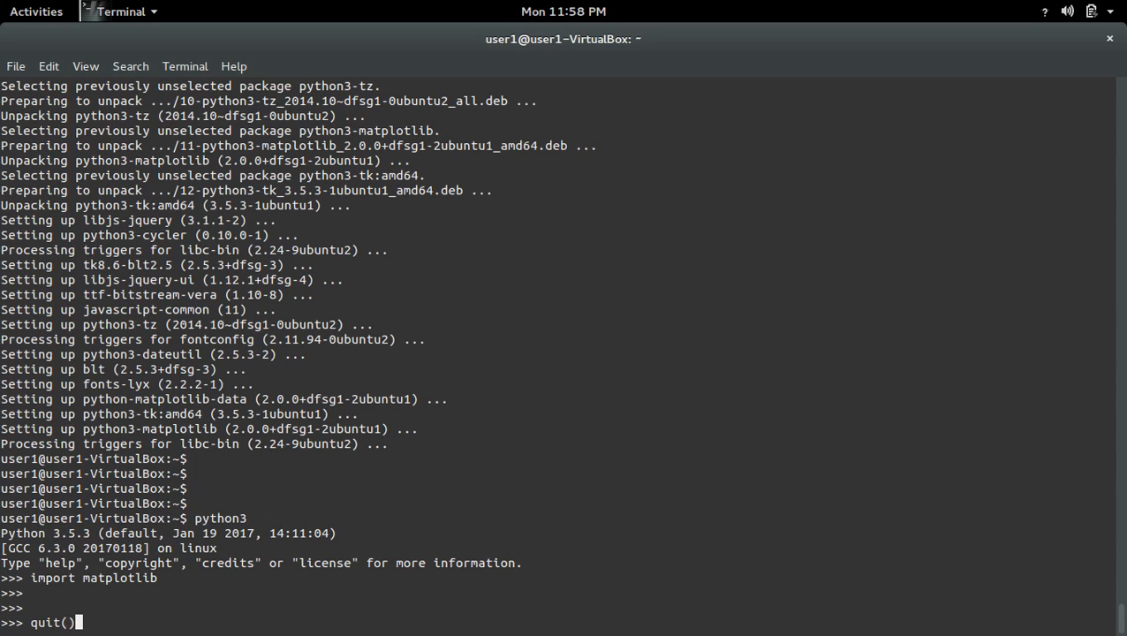
{"action": "key", "text": "Return"}
{"action": "type", "text": "python3.5"}
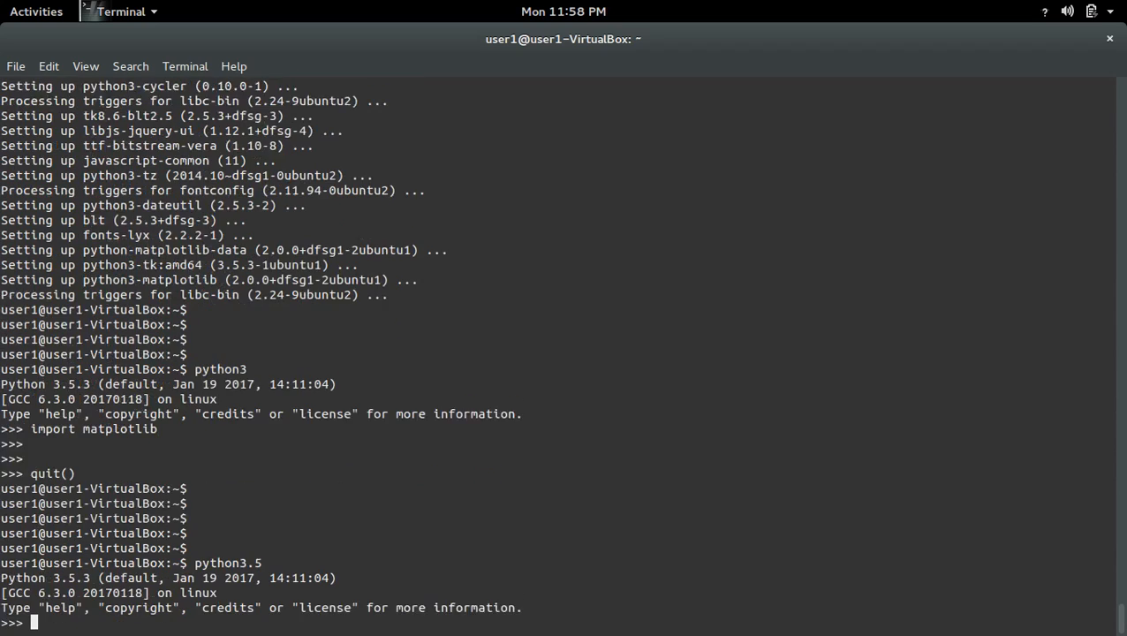
- Import matplotlib cleanly in python3.5, exit, and return to the gedit notes
{"action": "type", "text": "import"}
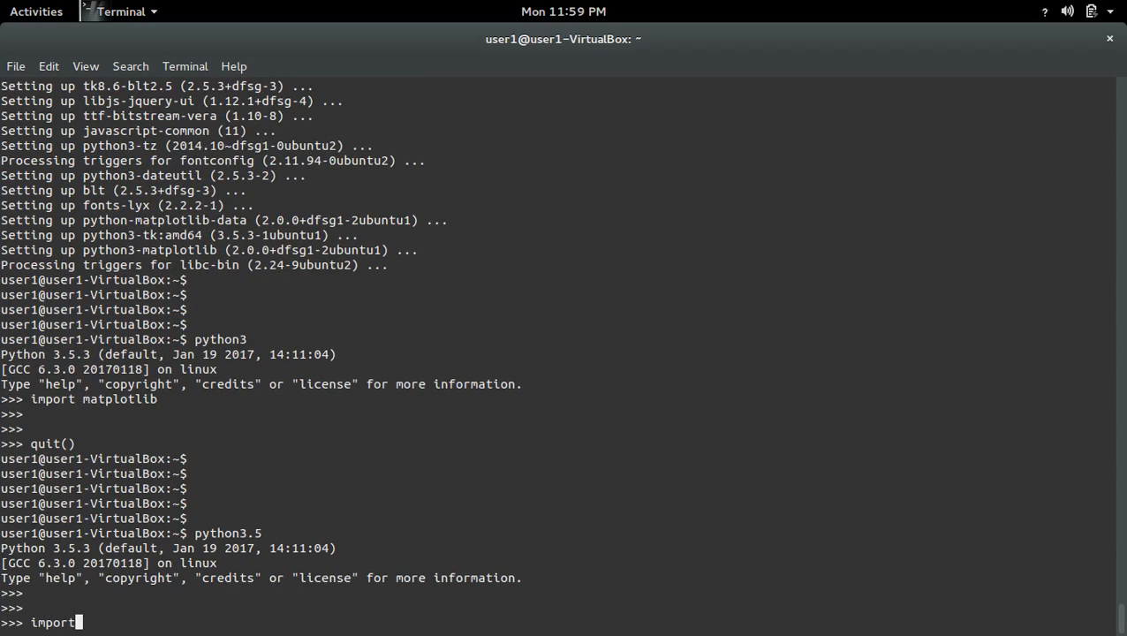
{"action": "type", "text": "matpl"}
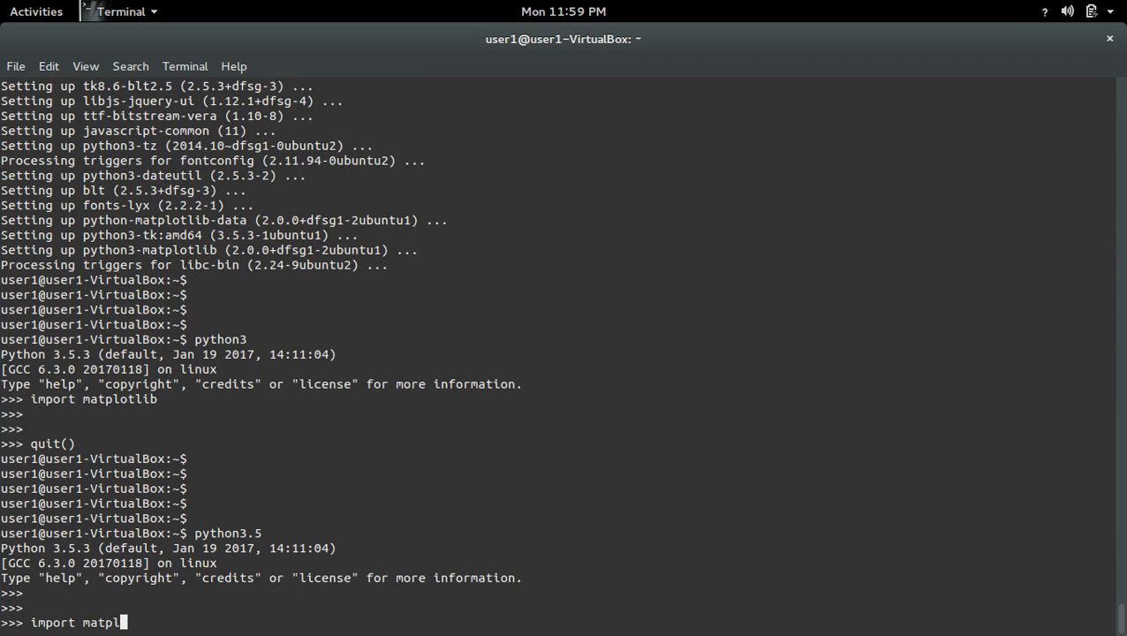
{"action": "type", "text": "otlib"}
{"action": "type", "text": "q"}
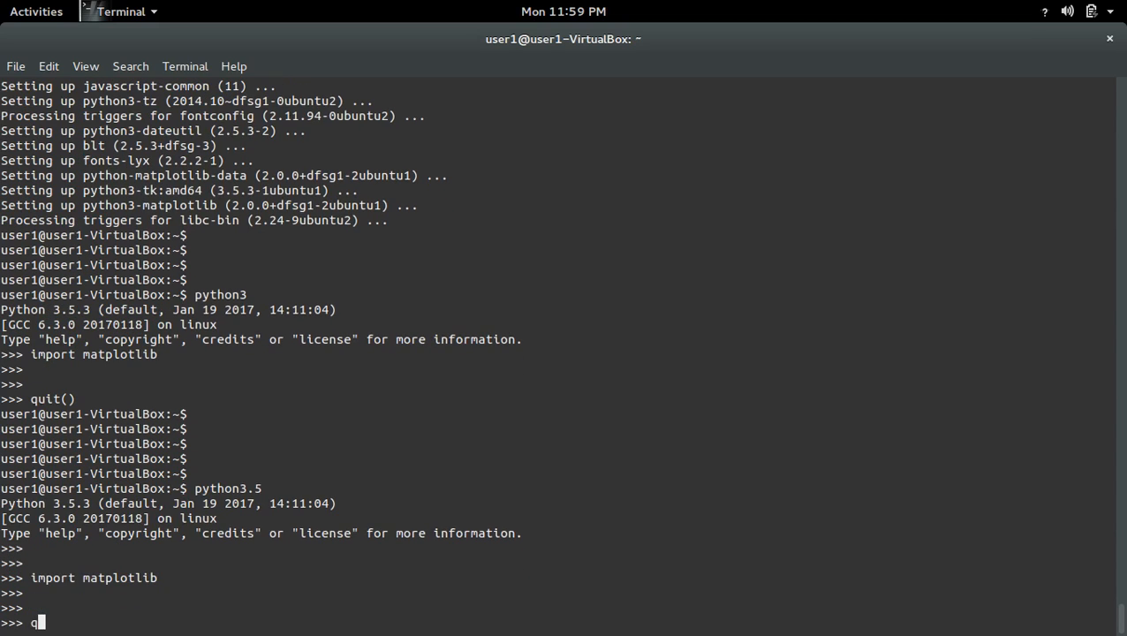
{"action": "key", "text": "Return"}
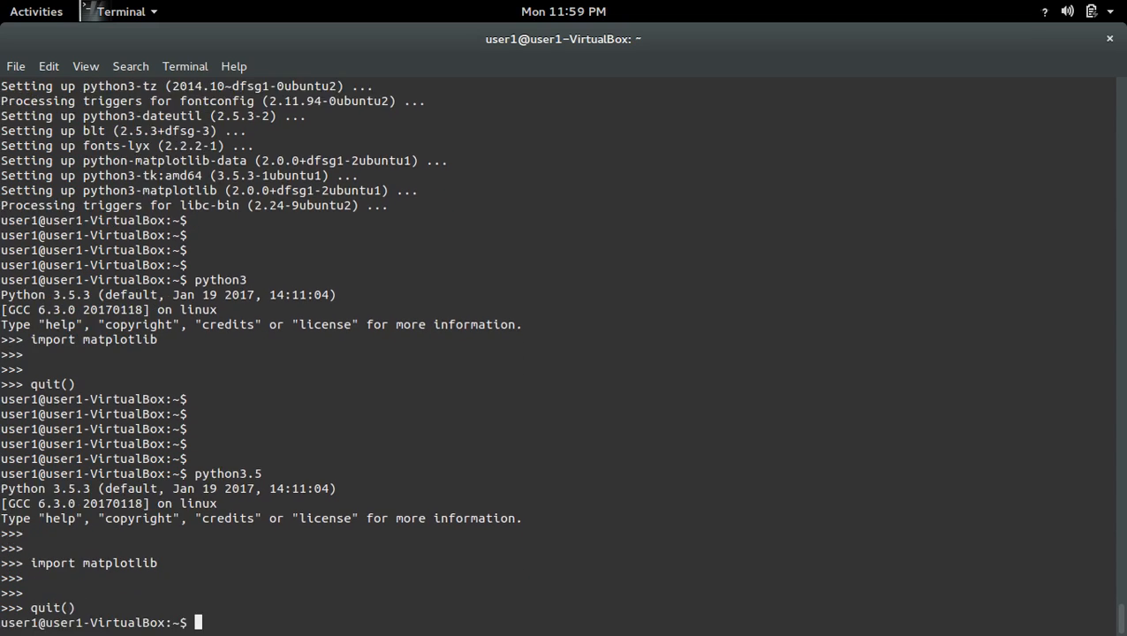
{"action": "left_click", "coordinate": [37, 12]}
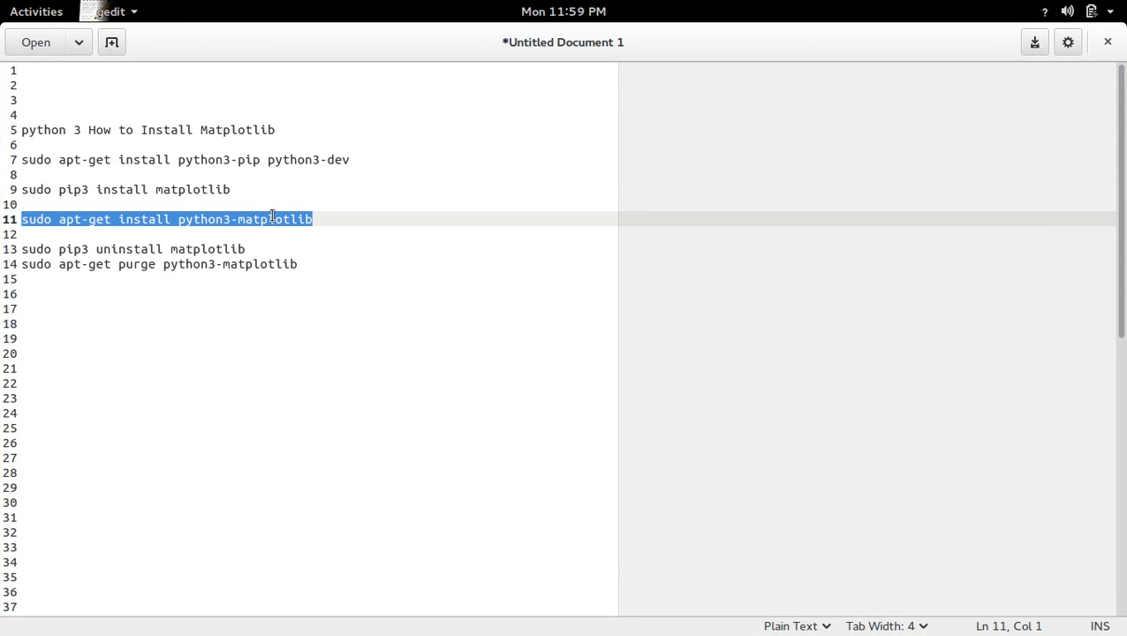
- Copy 'sudo apt-get purge python3-matplotlib' from the gedit notes to the terminal prompt
{"action": "left_click", "coordinate": [240, 219]}
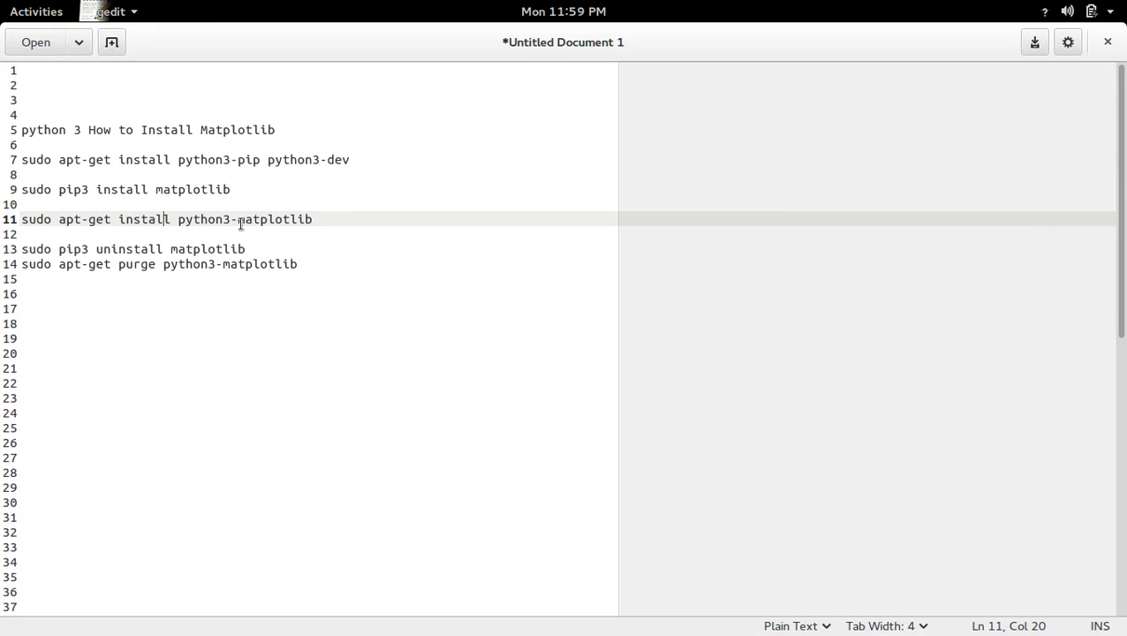
{"action": "double_click", "coordinate": [265, 219]}
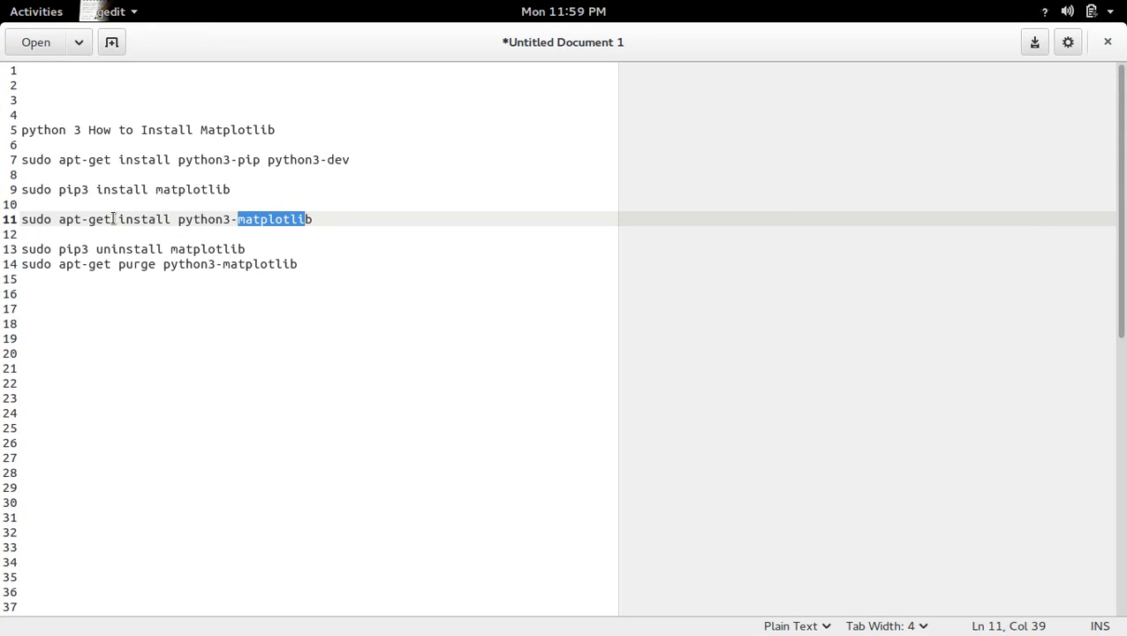
{"action": "double_click", "coordinate": [84, 219]}
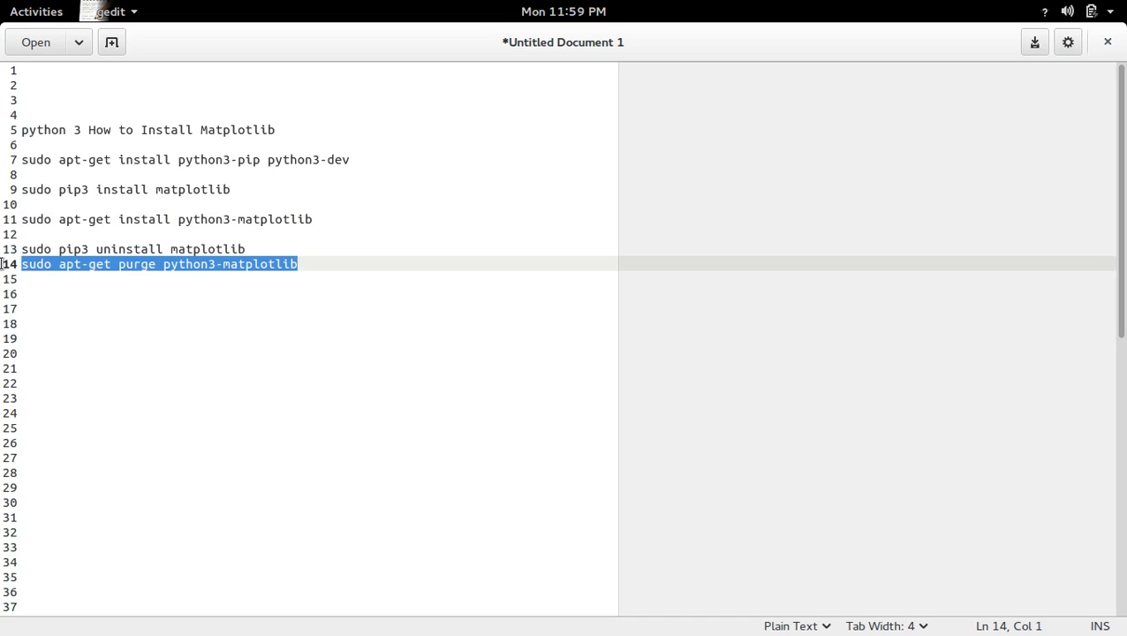
{"action": "mouse_move", "coordinate": [248, 327]}
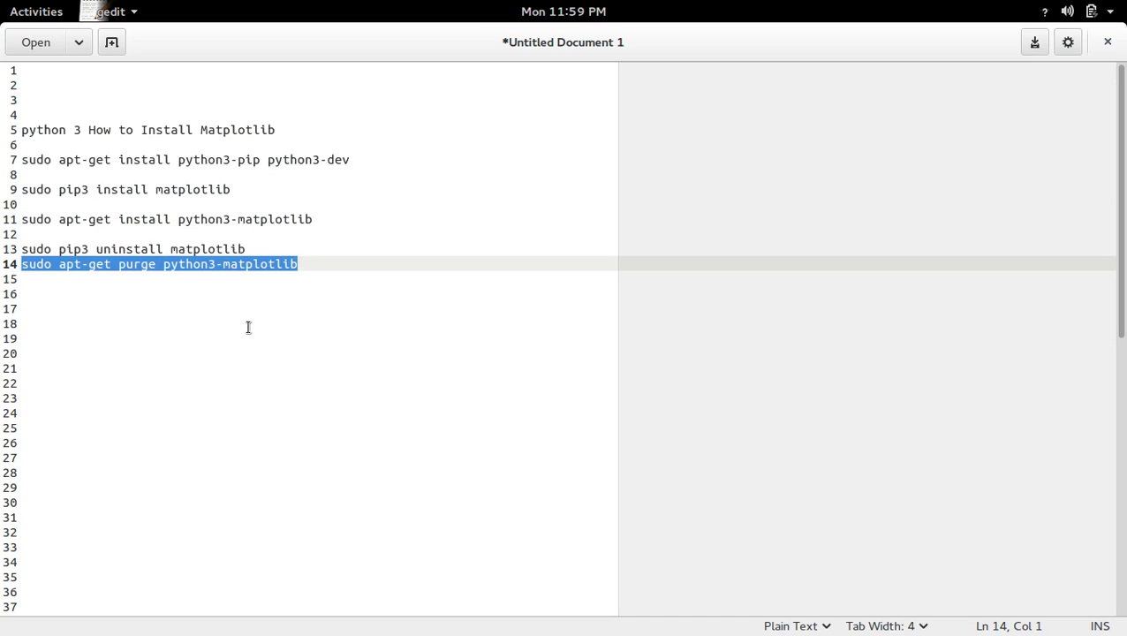
{"action": "left_click", "coordinate": [36, 11]}
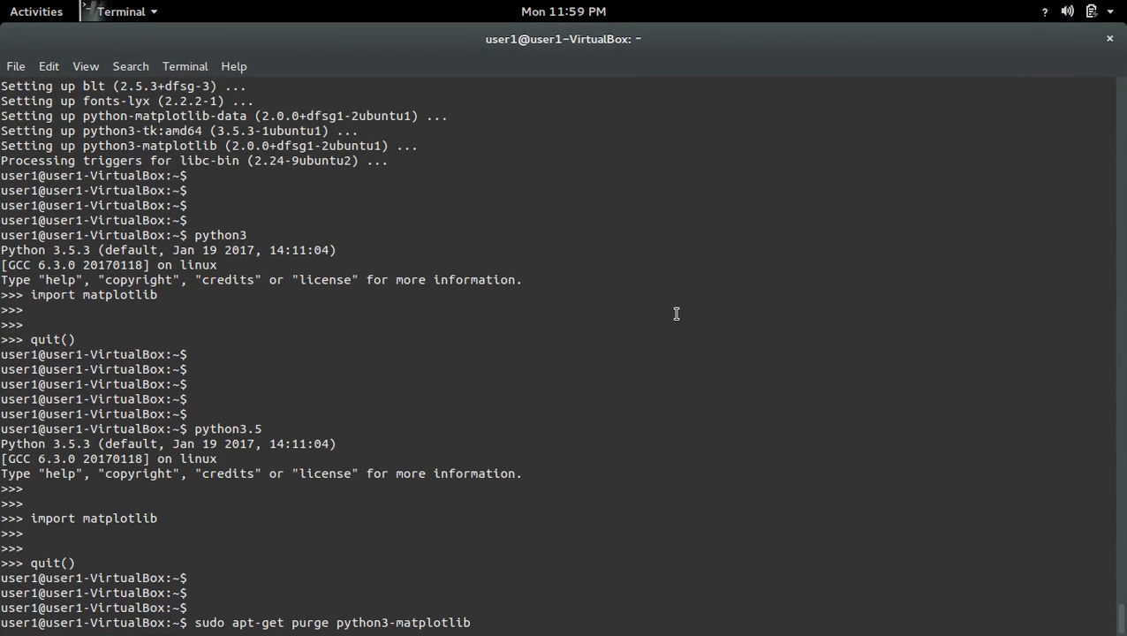
- Purge the python3-matplotlib package, confirming the removal with y
{"action": "key", "text": "Return"}
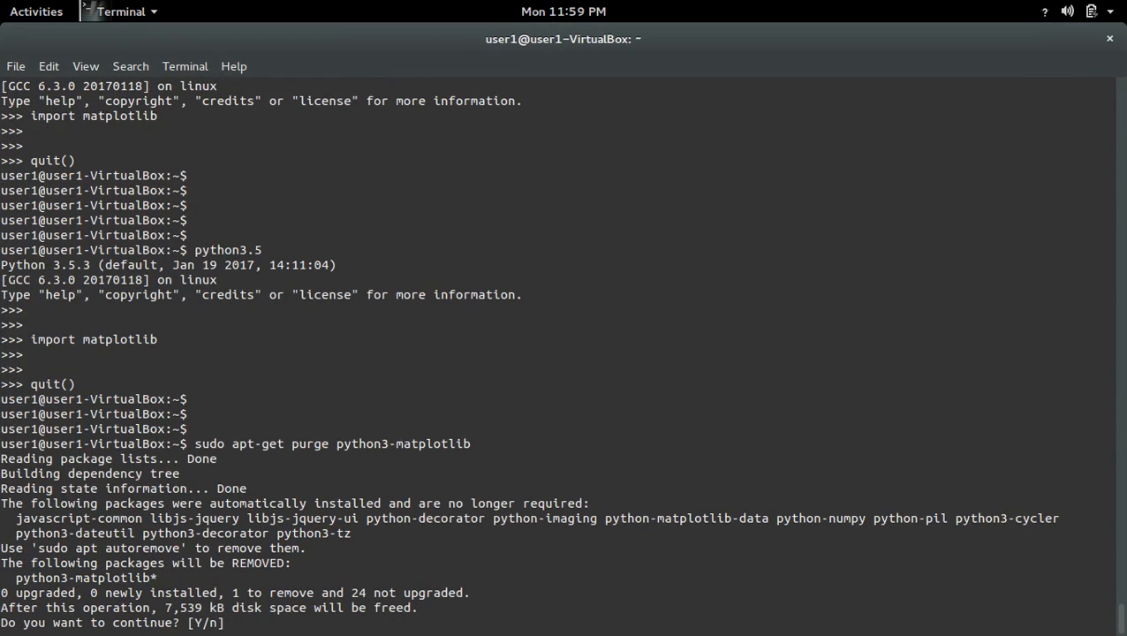
{"action": "type", "text": "y"}
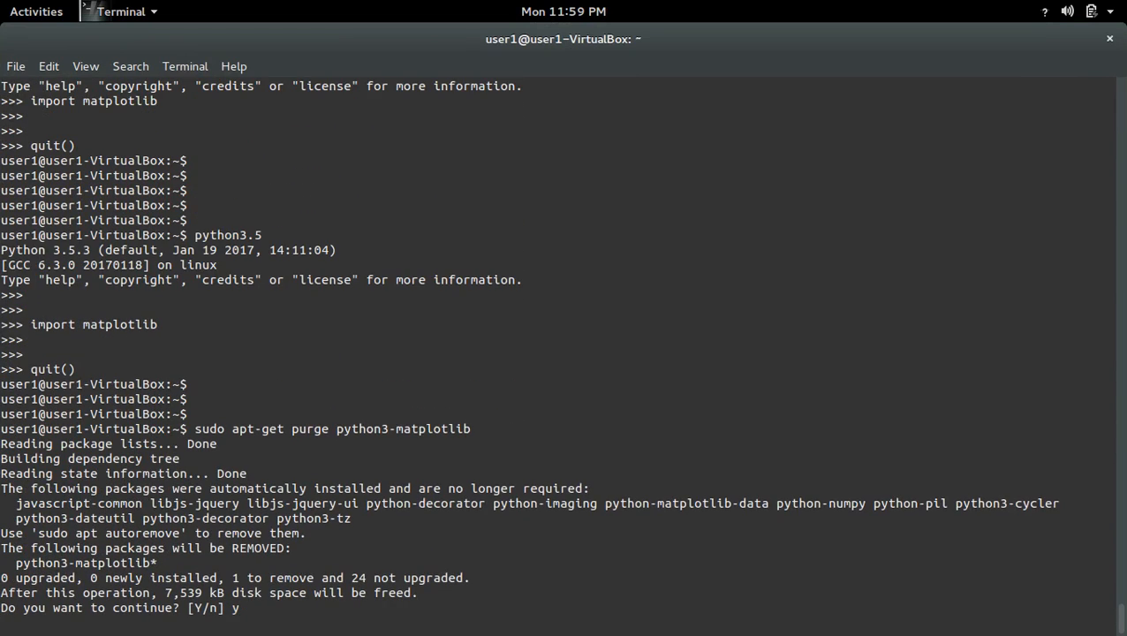
{"action": "key", "text": "Return"}
{"action": "type", "text": "python"}
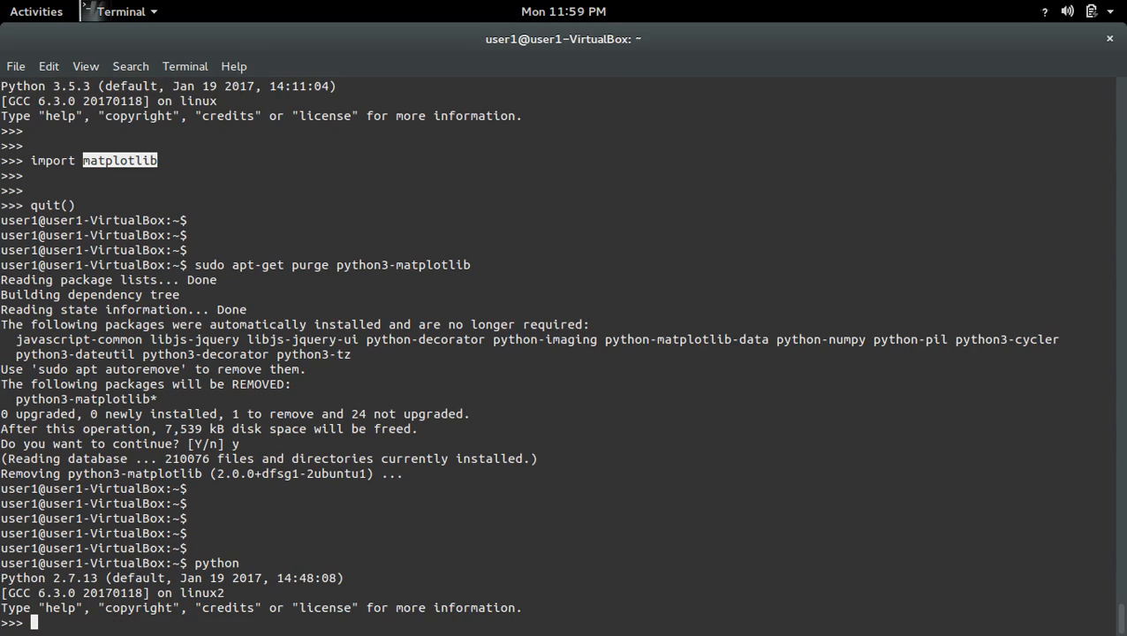
- Import matplotlib in Python 2.7 to show the ImportError, then bring up the Activities overview
{"action": "type", "text": "import matplotlib"}
{"action": "type", "text": "quit()"}
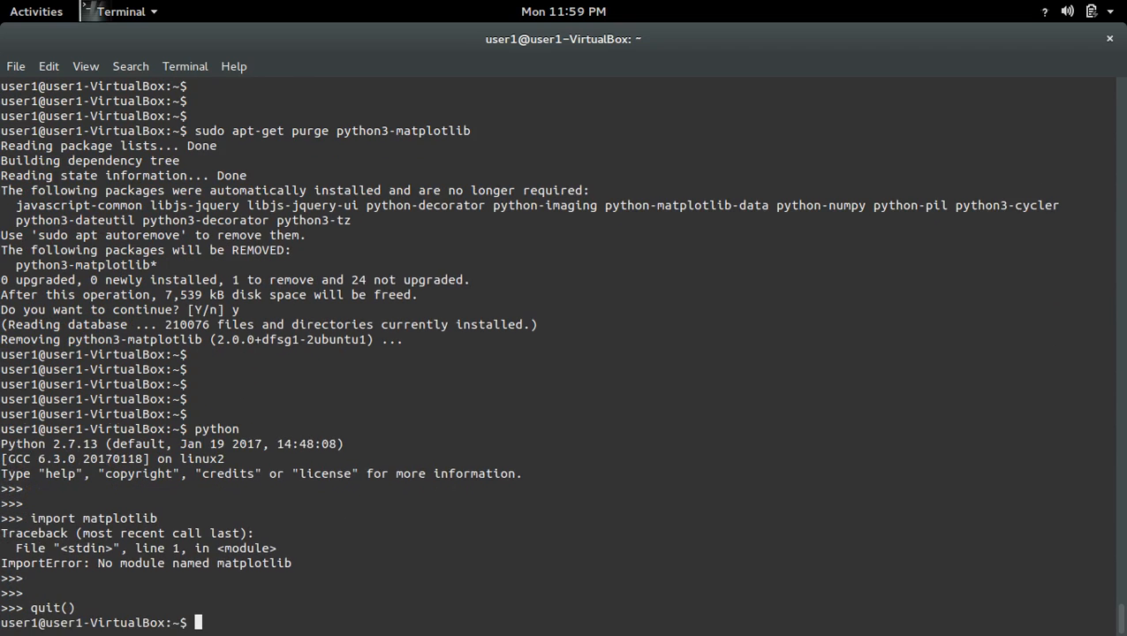
{"action": "left_click", "coordinate": [37, 11]}
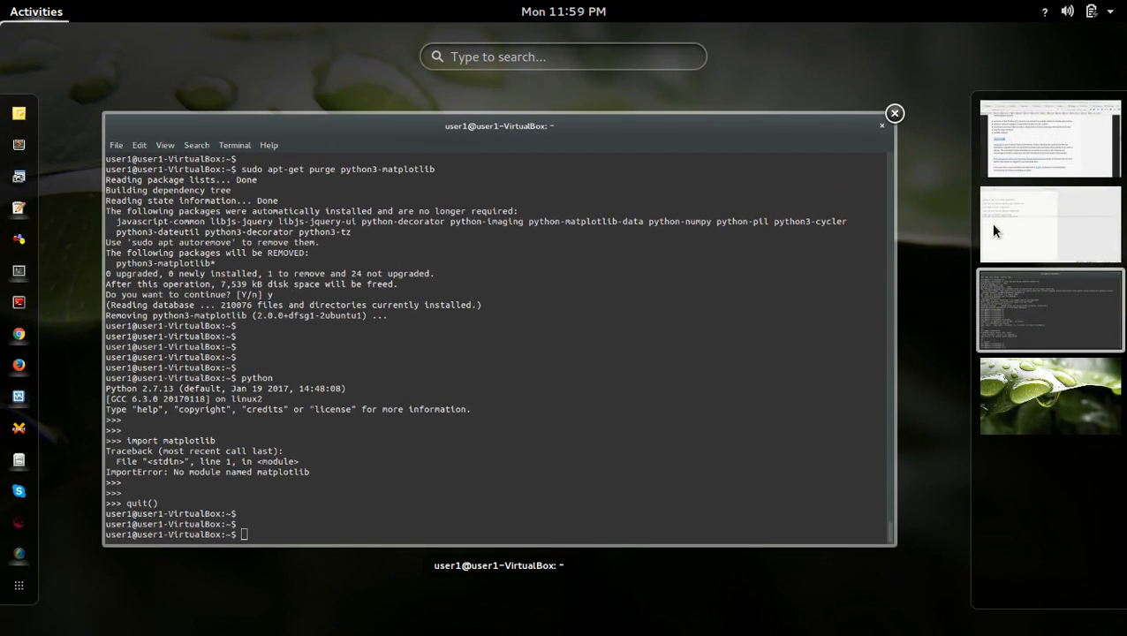